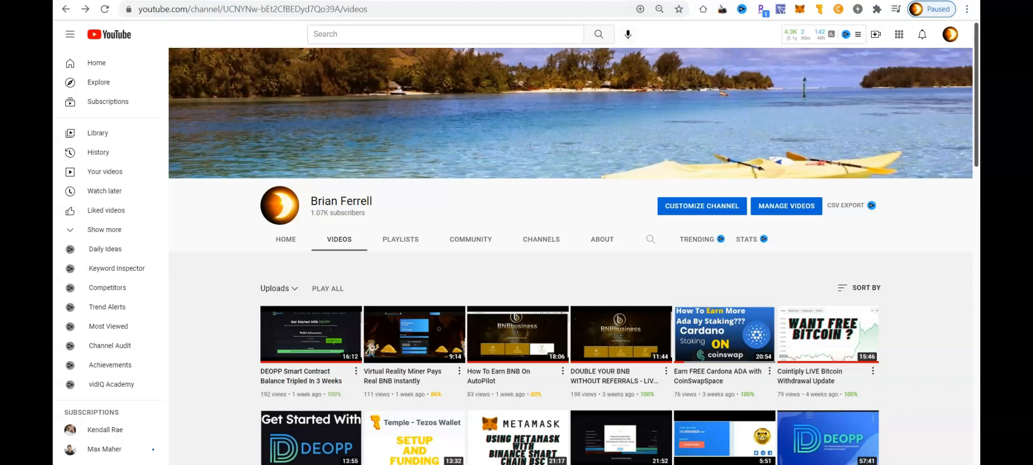
# Scroll down the channel's videos list to reach the DEOPP TRX Smart Contract Complete Overview video
pyautogui.scroll(-3)
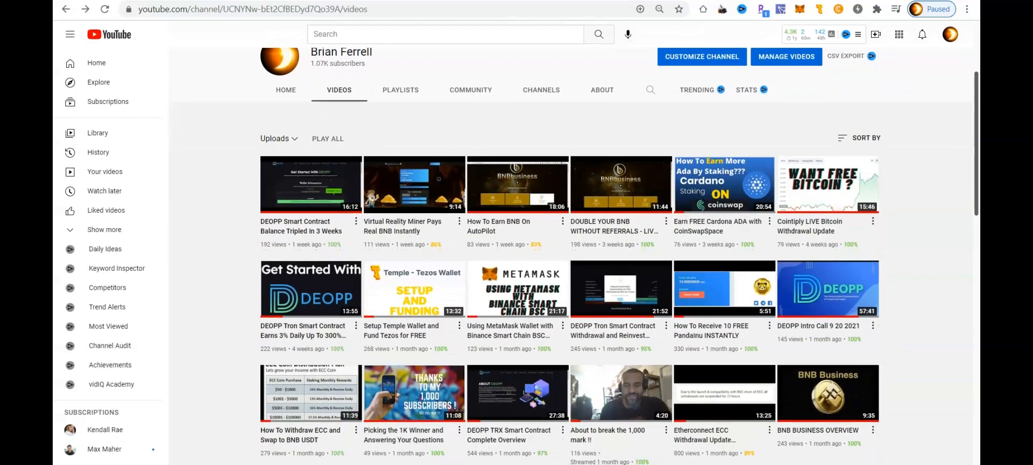
pyautogui.scroll(-3)
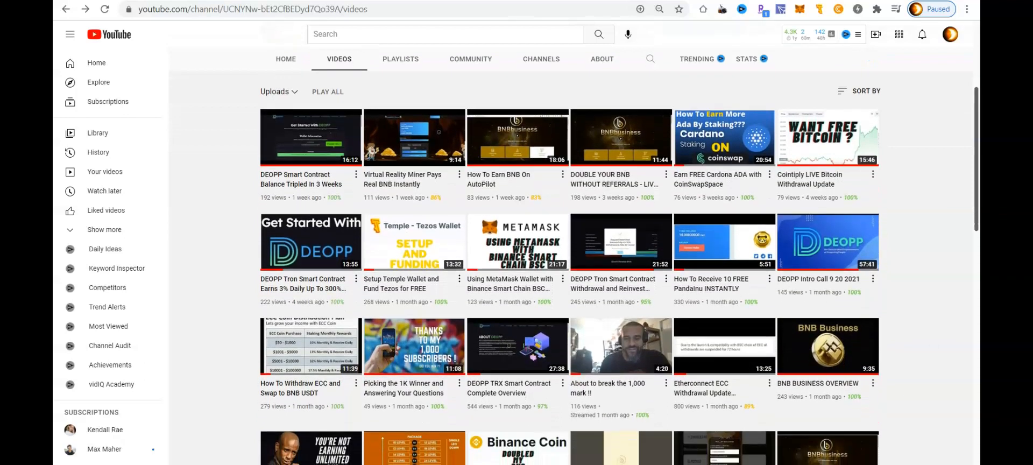
pyautogui.scroll(-3)
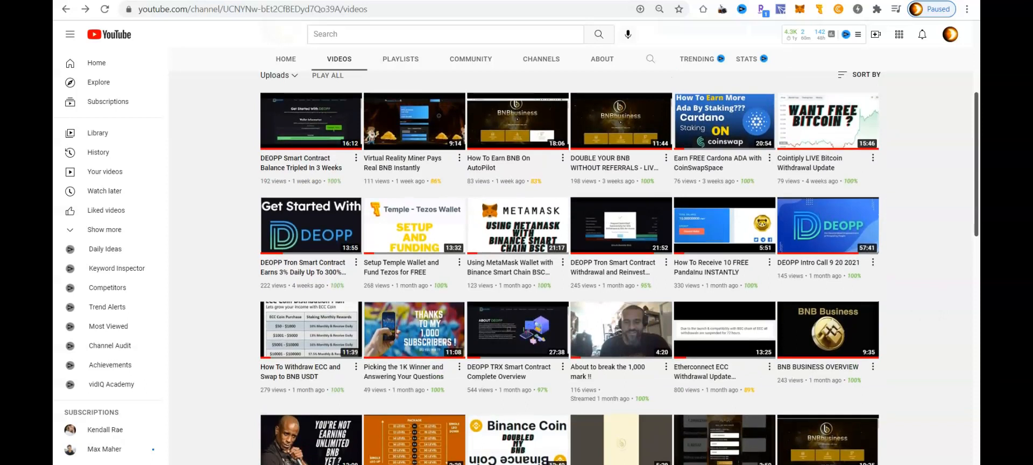
pyautogui.moveTo(512, 356)
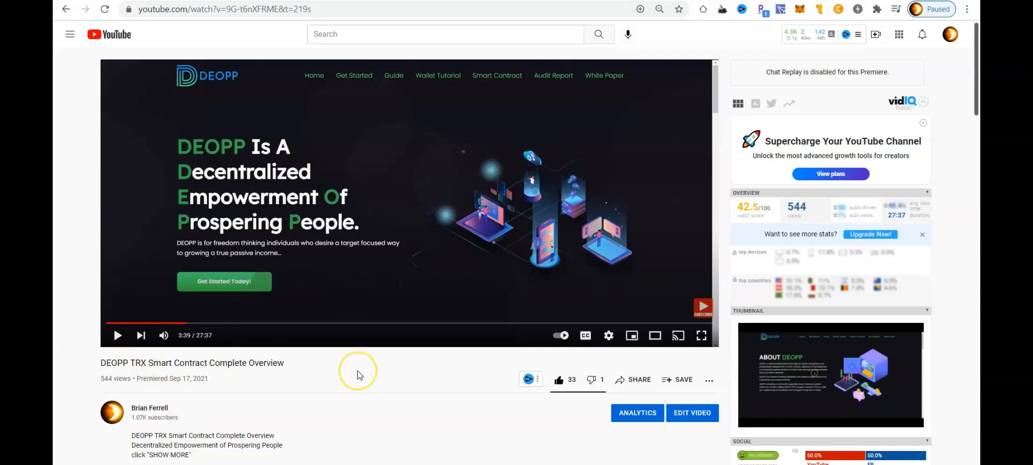
pyautogui.moveTo(360, 373)
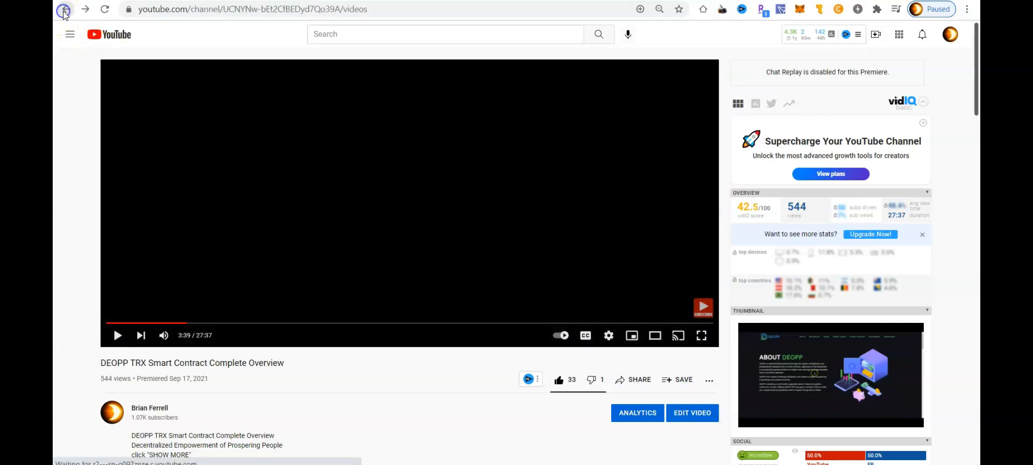
# Go back to thedeopp.com home page and choose Guide from the top navigation bar
pyautogui.click(62, 9)
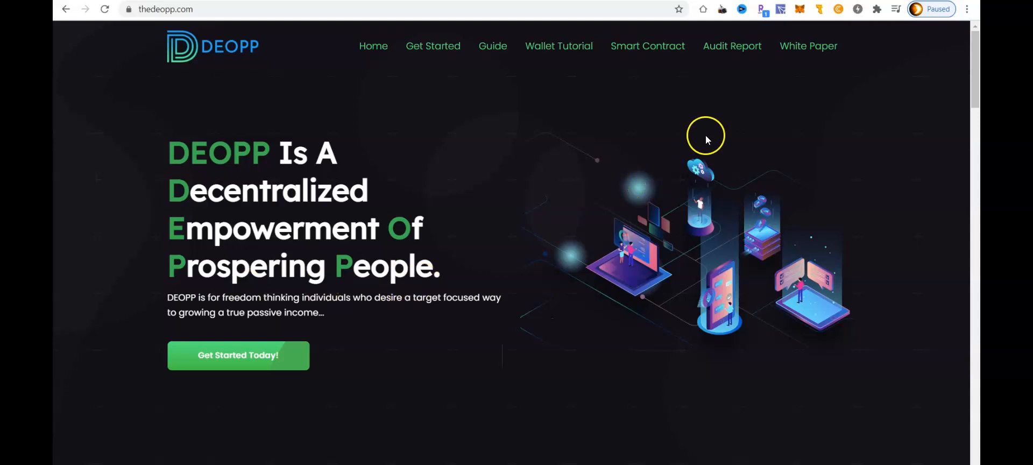
pyautogui.moveTo(615, 98)
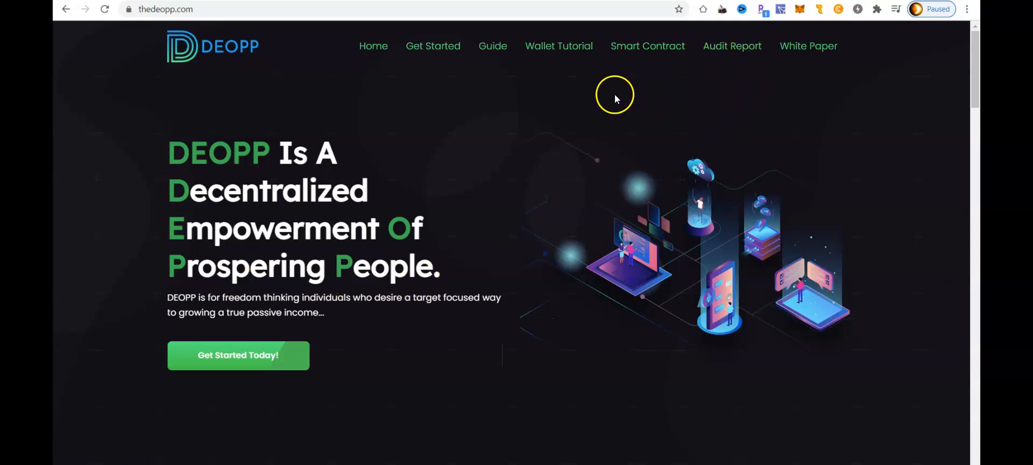
pyautogui.moveTo(516, 106)
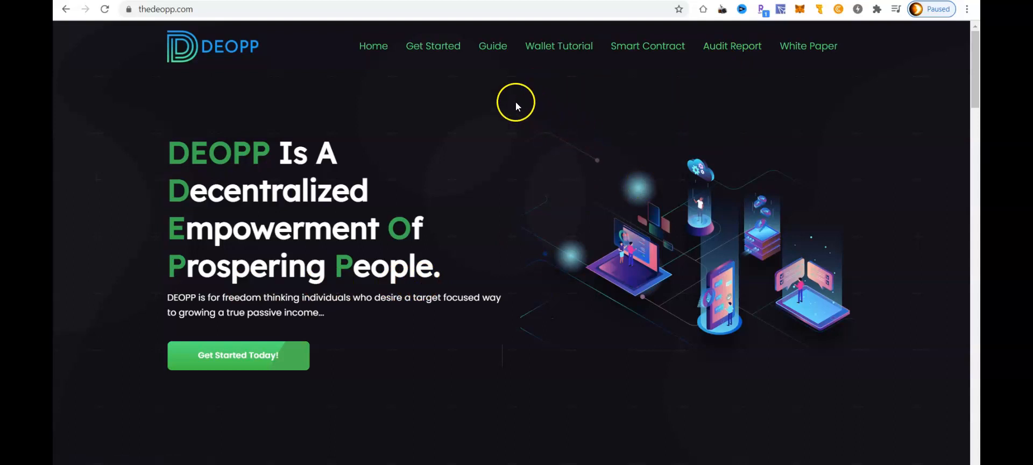
pyautogui.moveTo(493, 45)
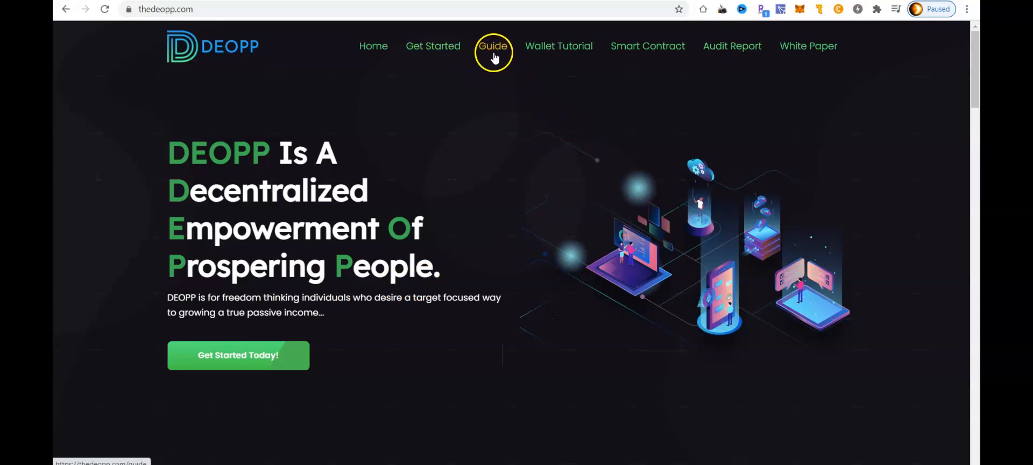
pyautogui.click(493, 46)
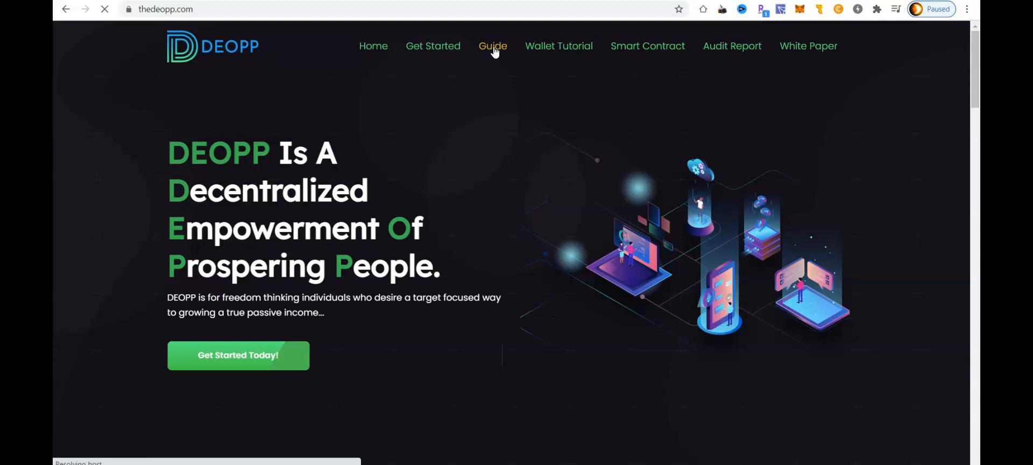
# Load the Guide page and read down through About DEOPP, Investment and the Tab 1 - 50/50 section
pyautogui.click(492, 46)
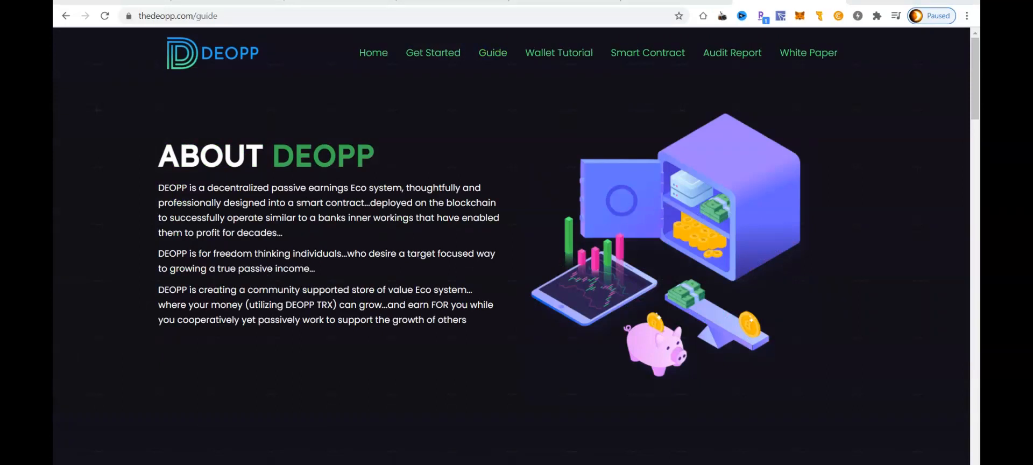
pyautogui.scroll(-3)
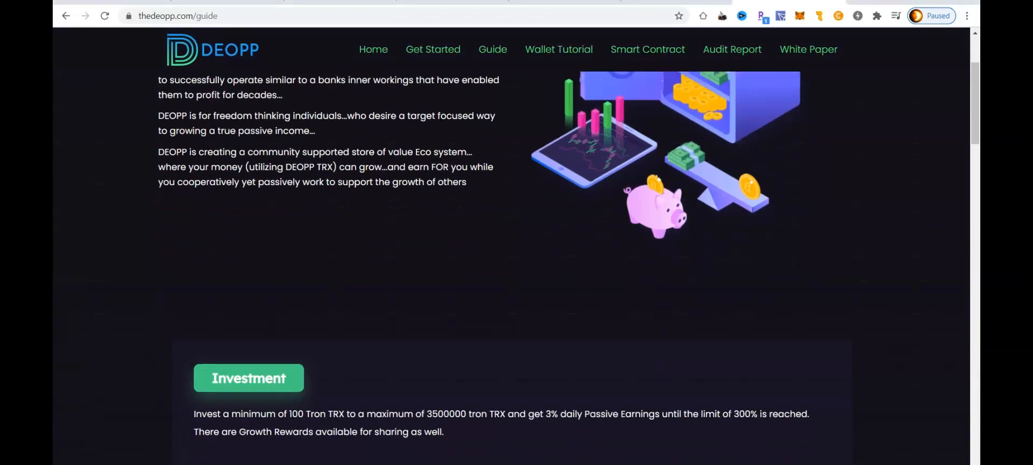
pyautogui.scroll(-3)
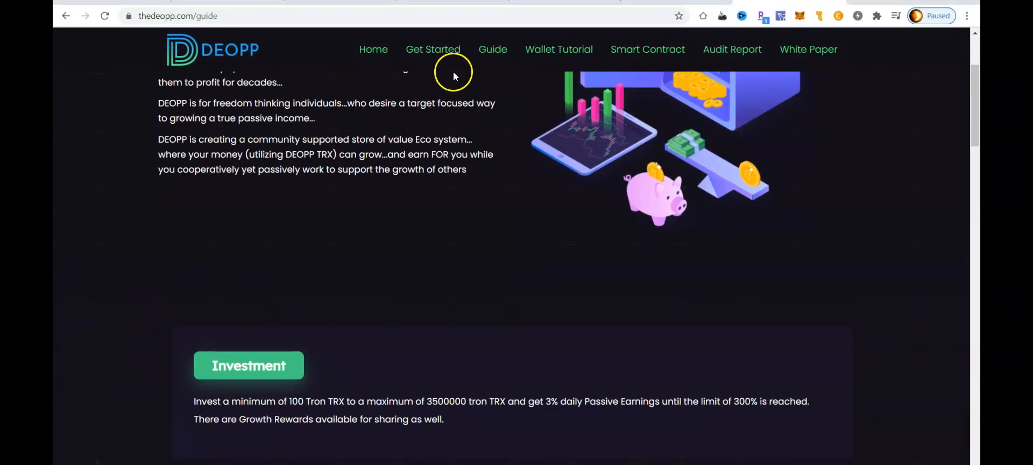
pyautogui.scroll(-3)
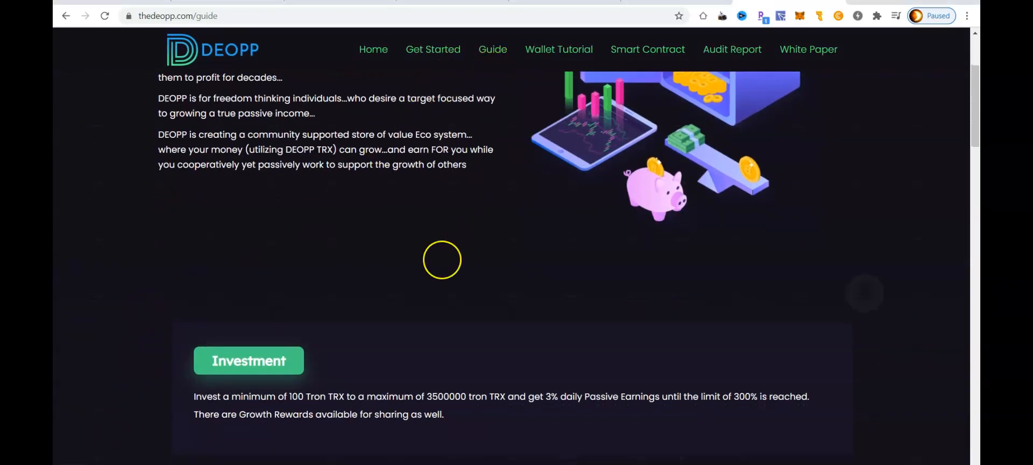
pyautogui.scroll(-3)
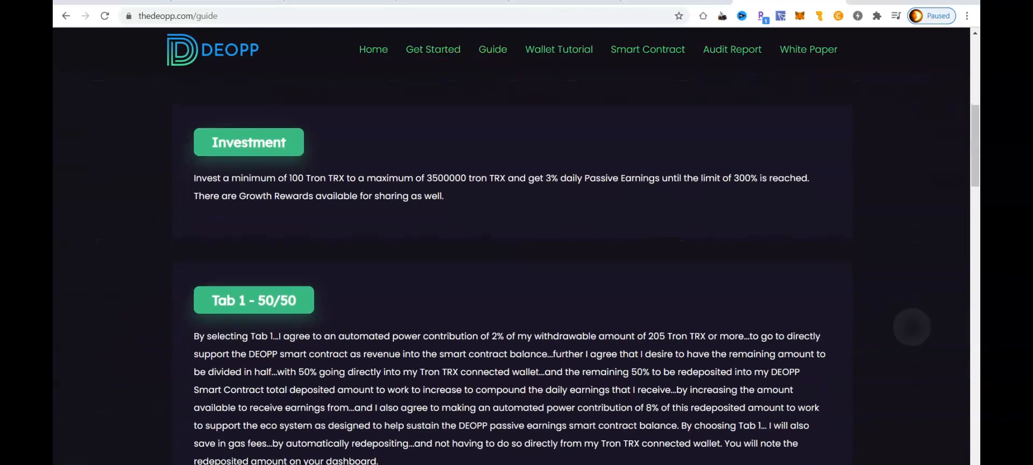
pyautogui.scroll(-3)
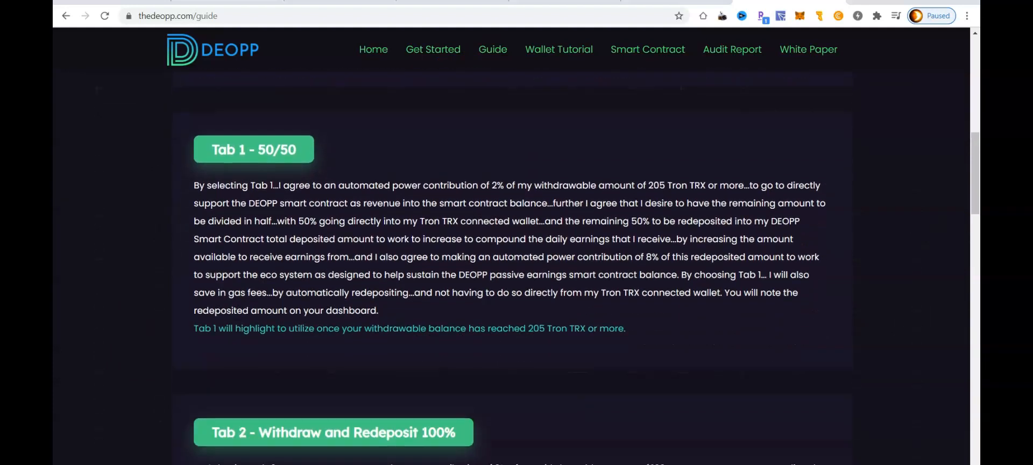
pyautogui.scroll(-3)
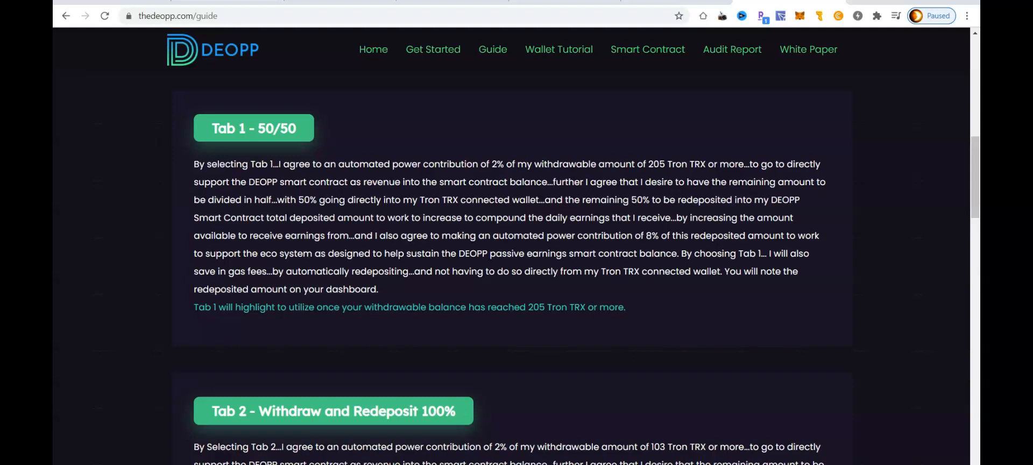
pyautogui.scroll(-3)
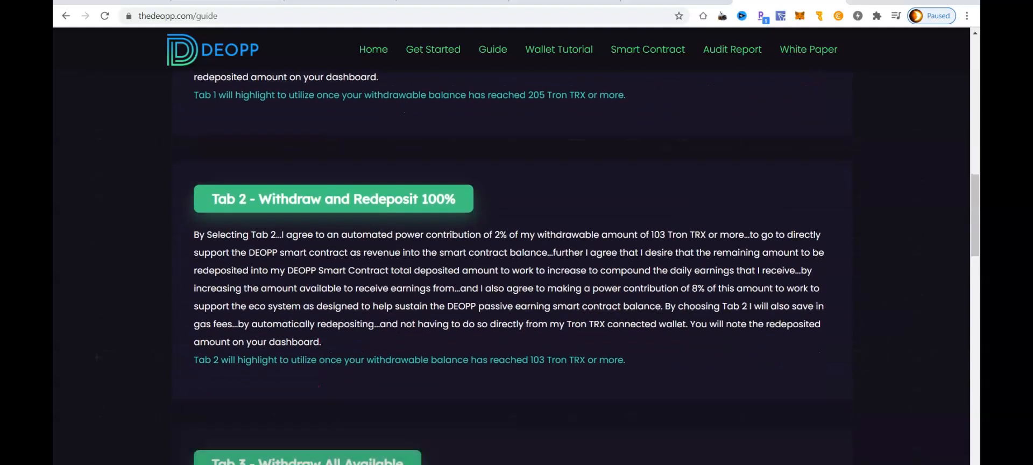
pyautogui.scroll(-3)
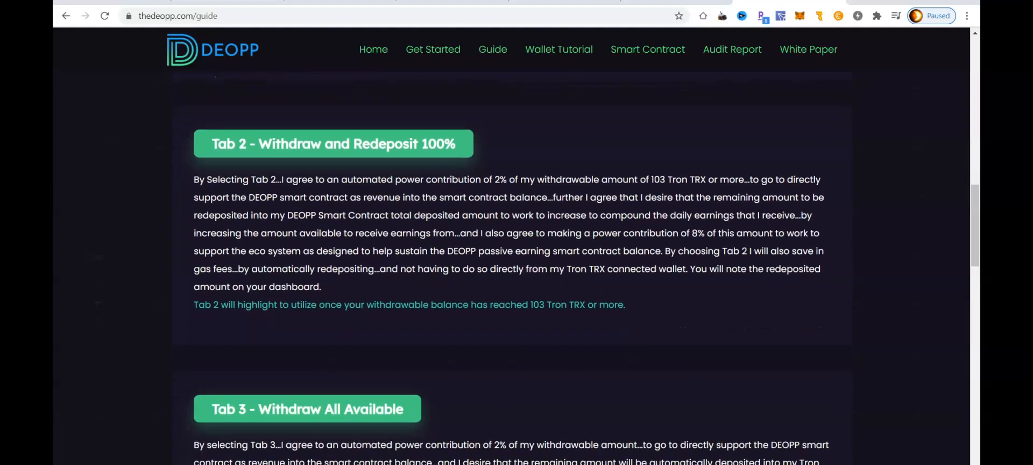
pyautogui.moveTo(284, 197)
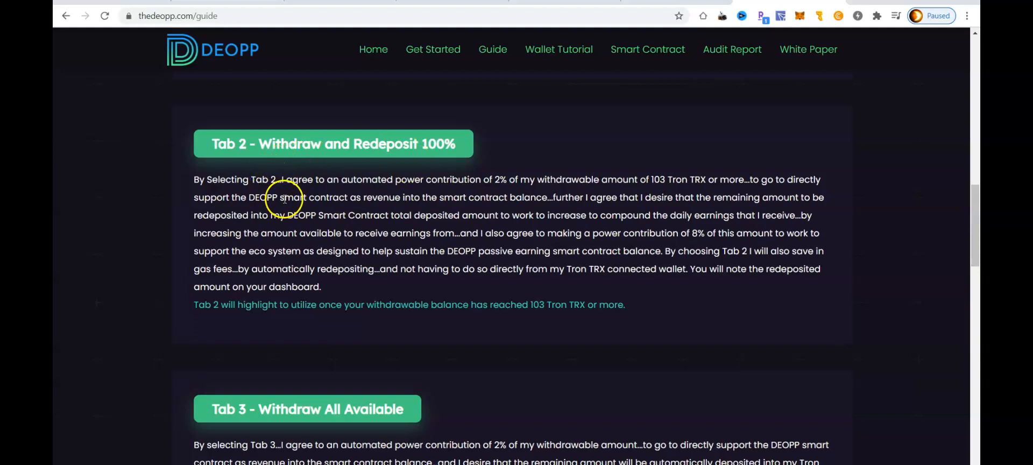
pyautogui.moveTo(488, 200)
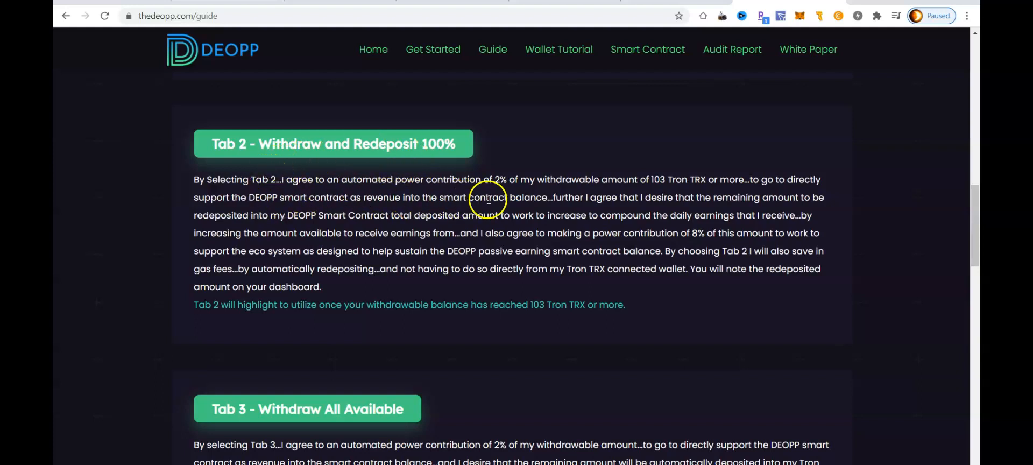
pyautogui.moveTo(620, 197)
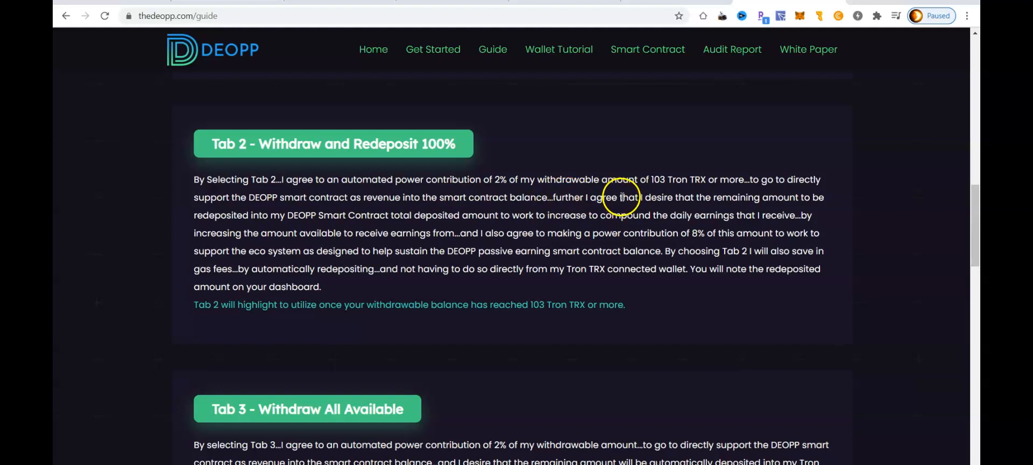
pyautogui.moveTo(695, 196)
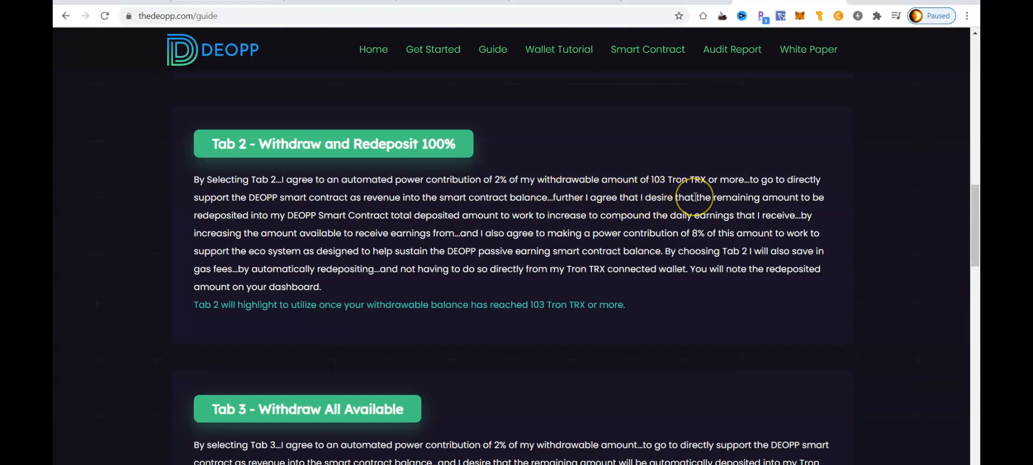
pyautogui.moveTo(475, 199)
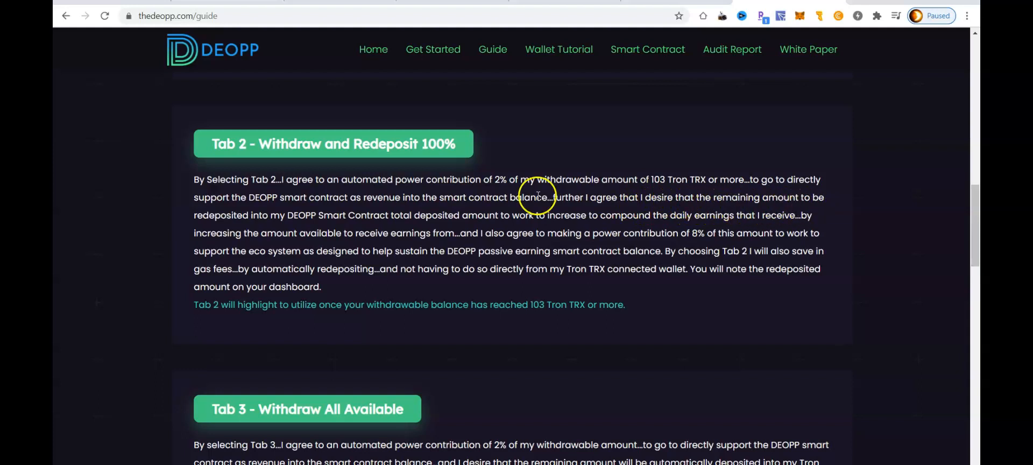
pyautogui.moveTo(327, 226)
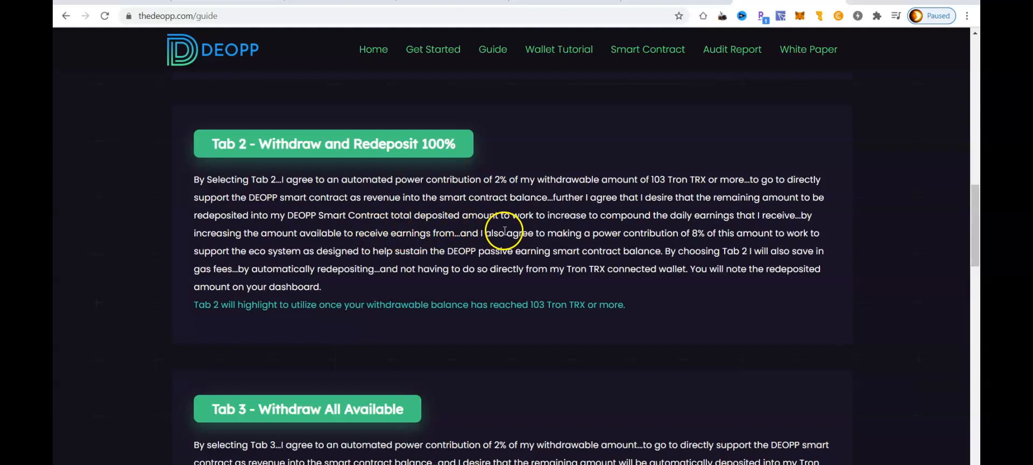
pyautogui.moveTo(706, 234)
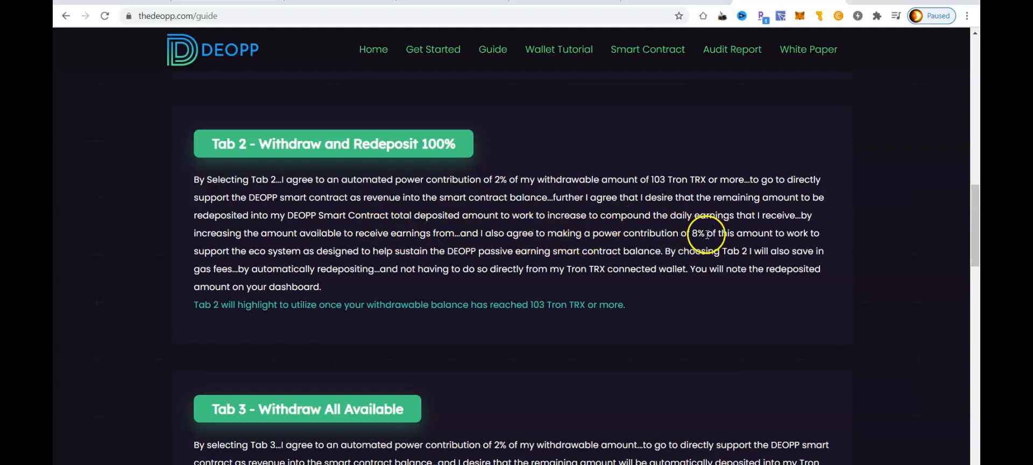
pyautogui.moveTo(312, 233)
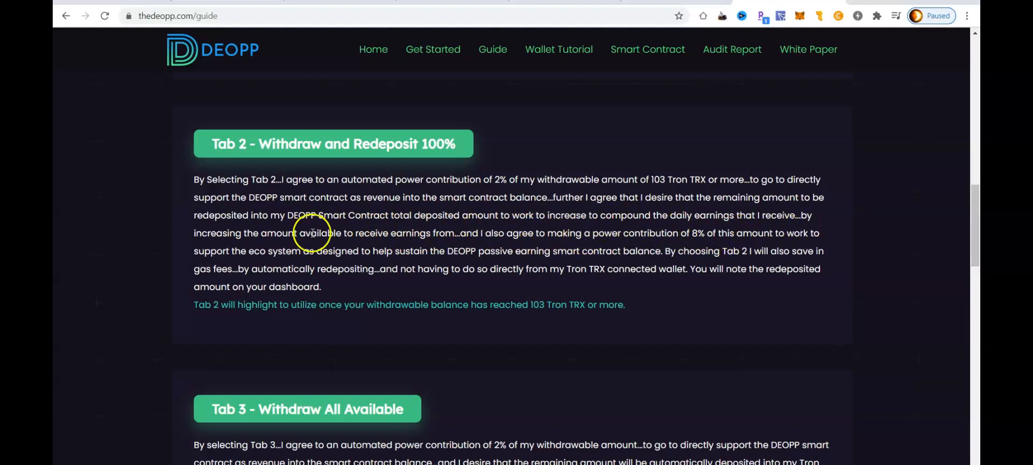
pyautogui.moveTo(434, 246)
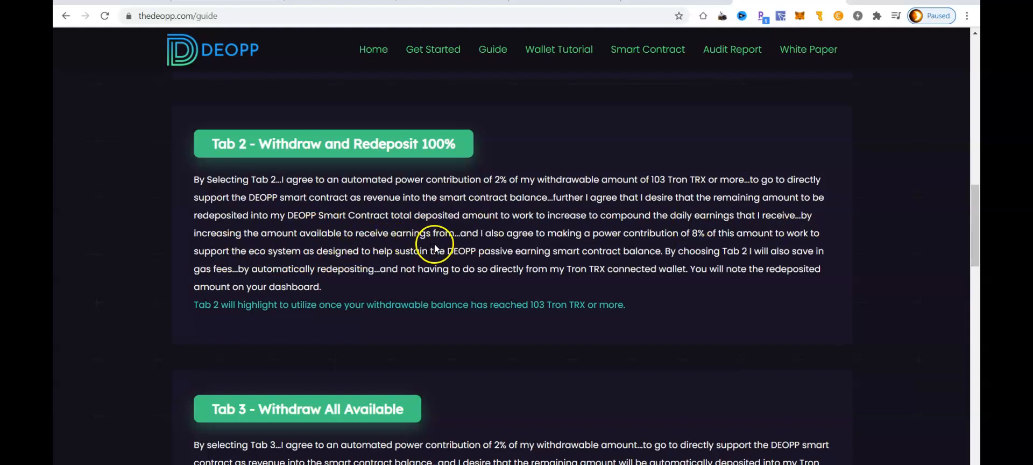
pyautogui.moveTo(609, 255)
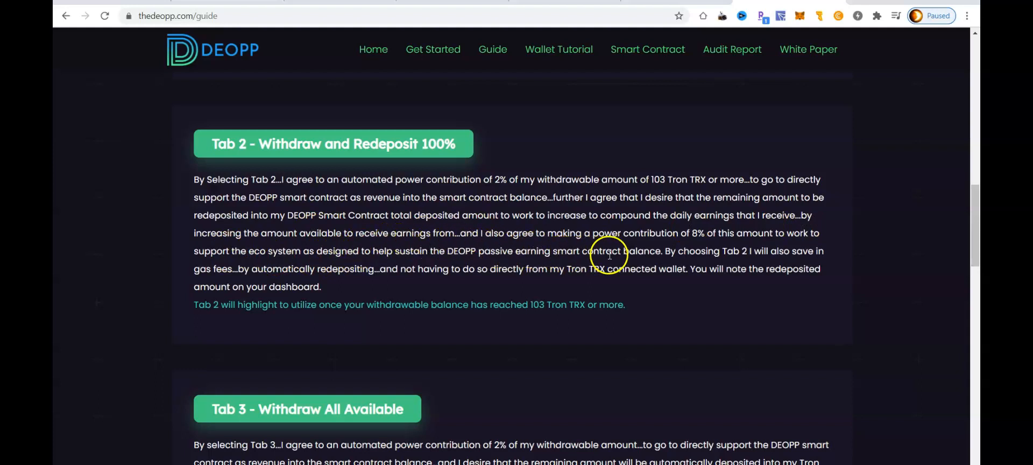
pyautogui.moveTo(738, 248)
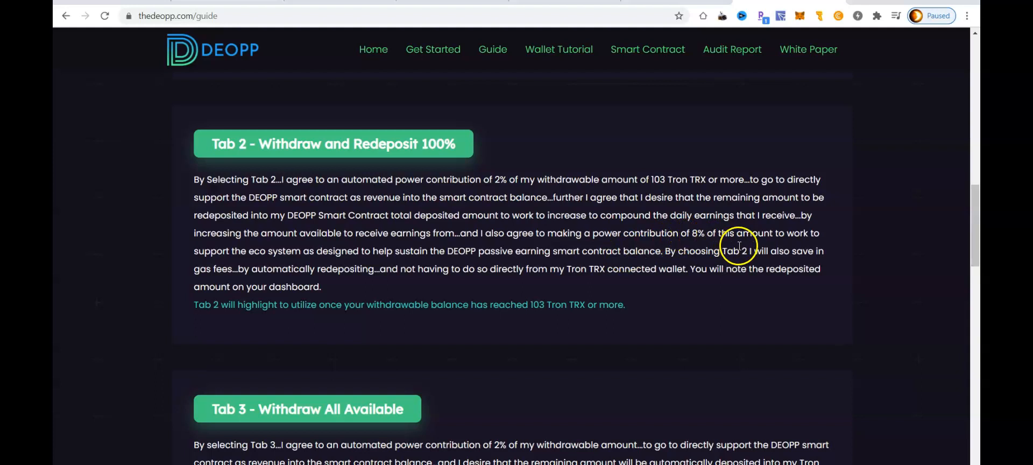
pyautogui.moveTo(239, 264)
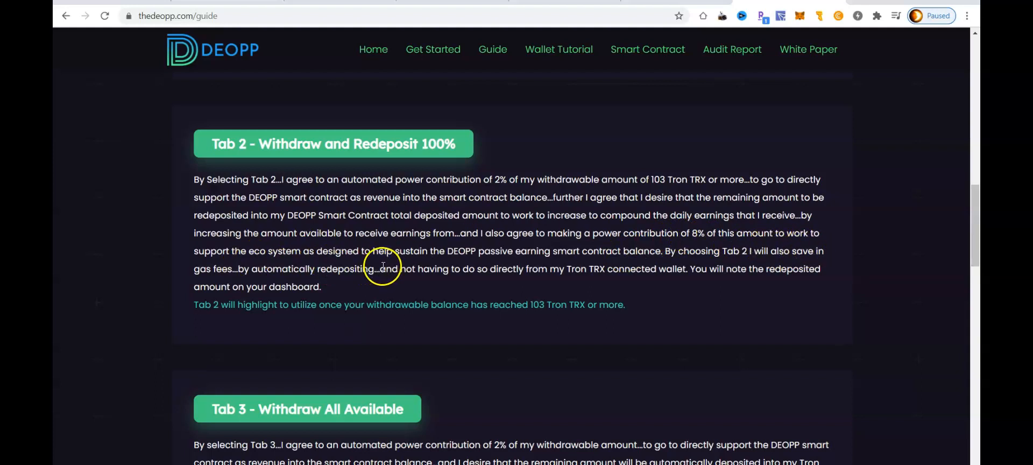
pyautogui.moveTo(595, 267)
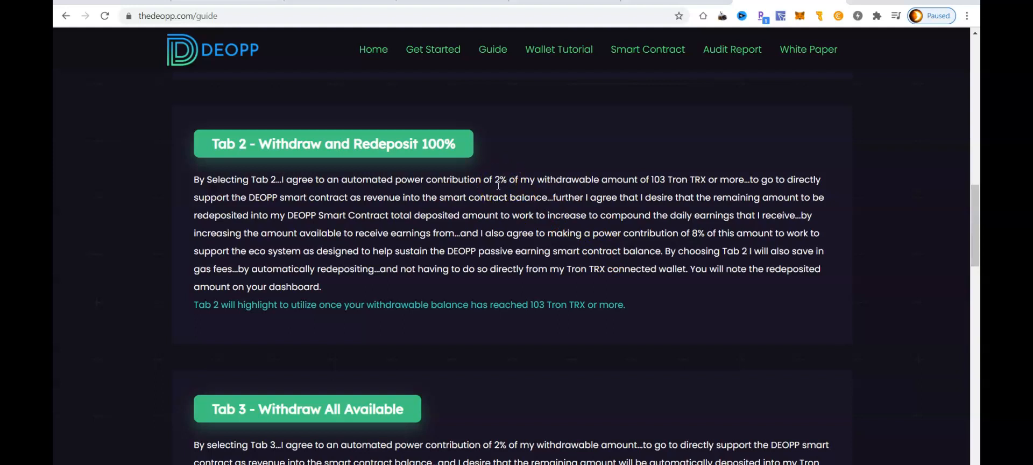
pyautogui.moveTo(381, 139)
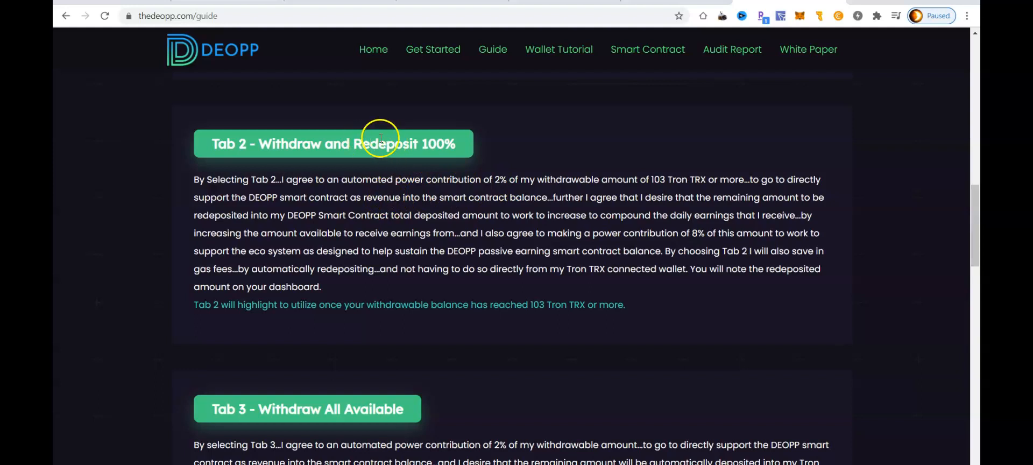
pyautogui.moveTo(573, 251)
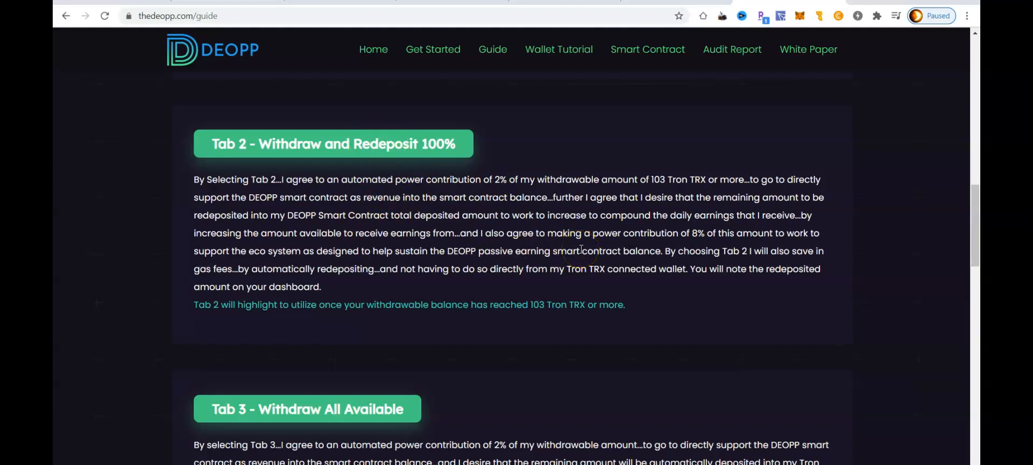
pyautogui.moveTo(504, 191)
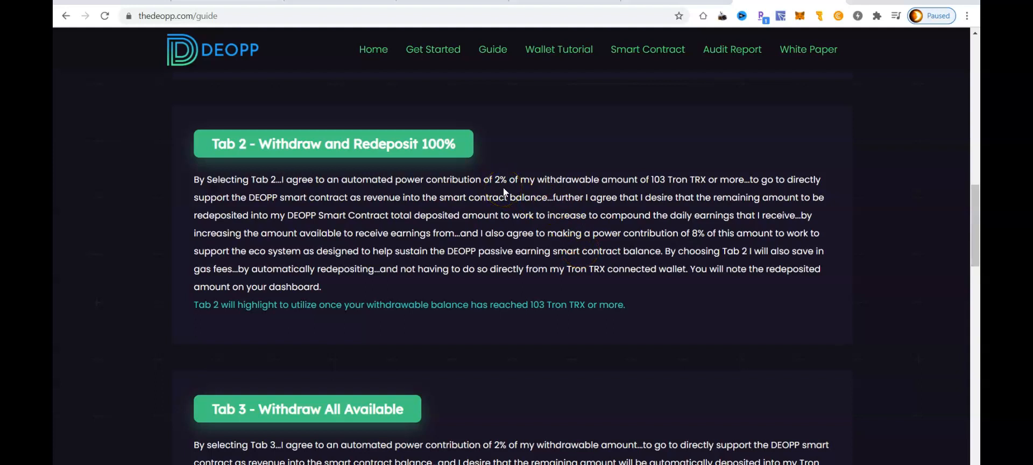
pyautogui.moveTo(618, 232)
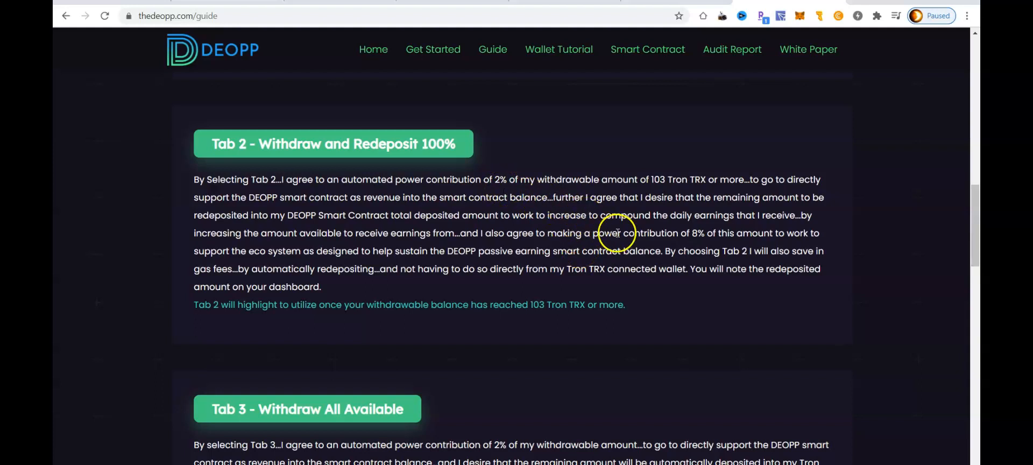
pyautogui.moveTo(695, 241)
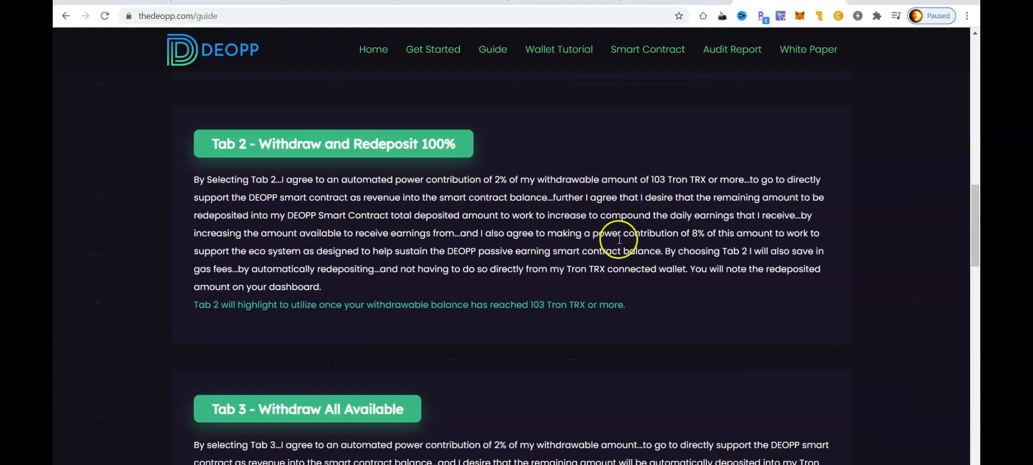
pyautogui.moveTo(680, 266)
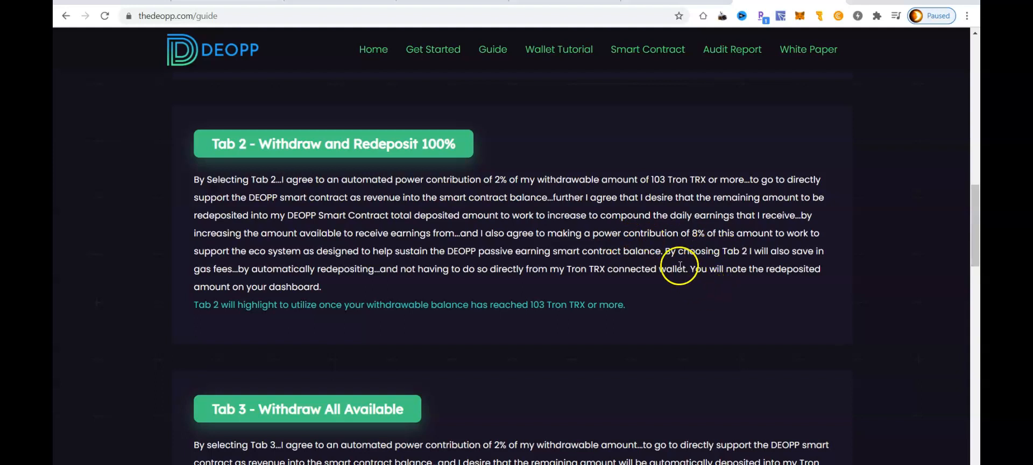
pyautogui.moveTo(737, 259)
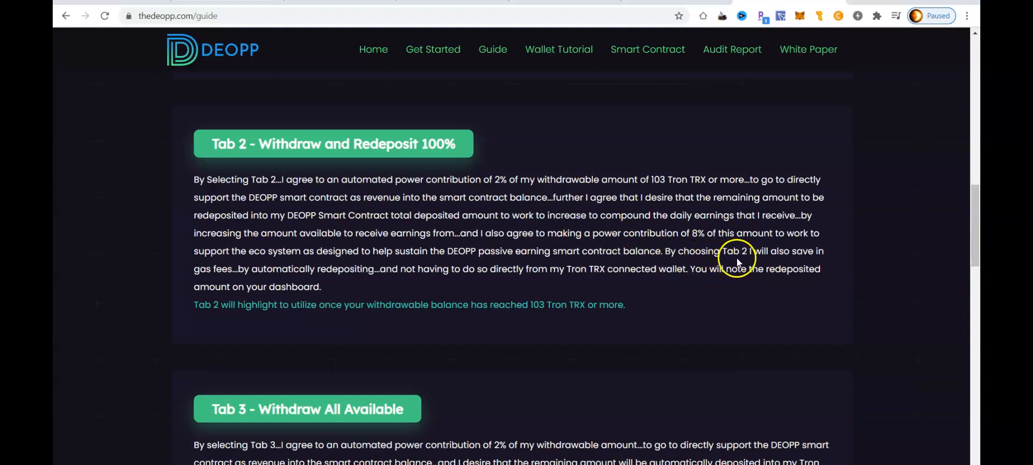
pyautogui.moveTo(420, 284)
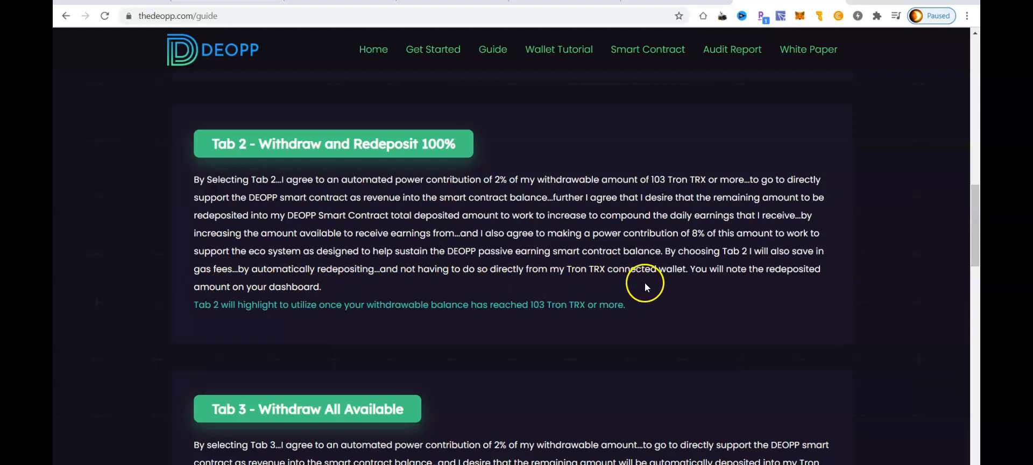
pyautogui.moveTo(251, 280)
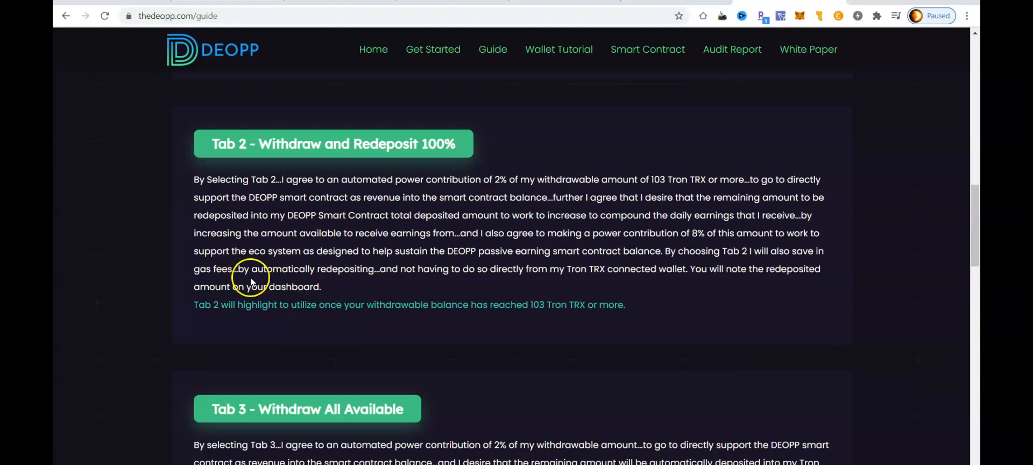
pyautogui.moveTo(303, 305)
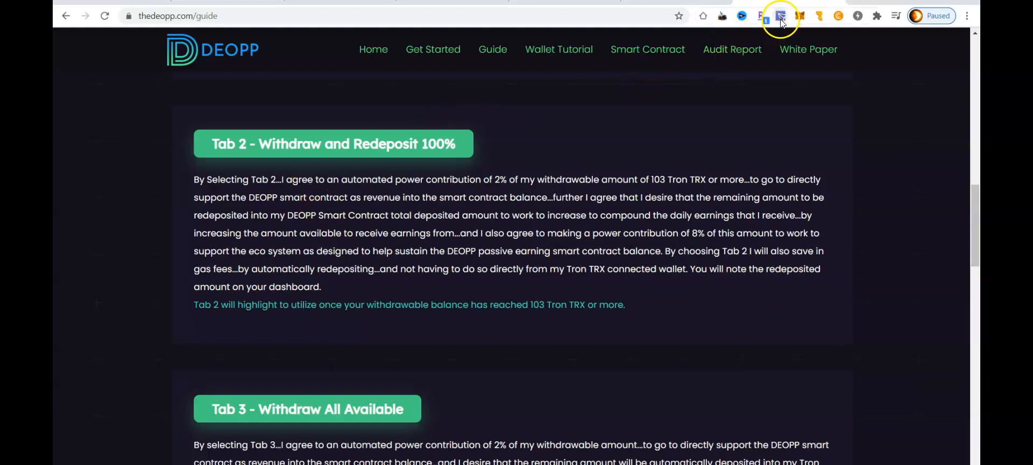
# Open the TronLink wallet's TRX detail view showing 1,094.476191 available and 100 staked
pyautogui.click(779, 16)
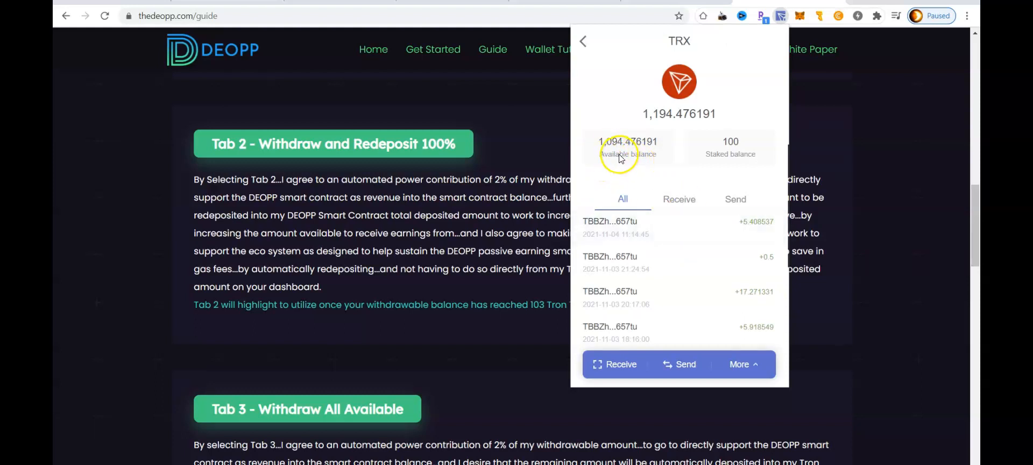
pyautogui.click(582, 42)
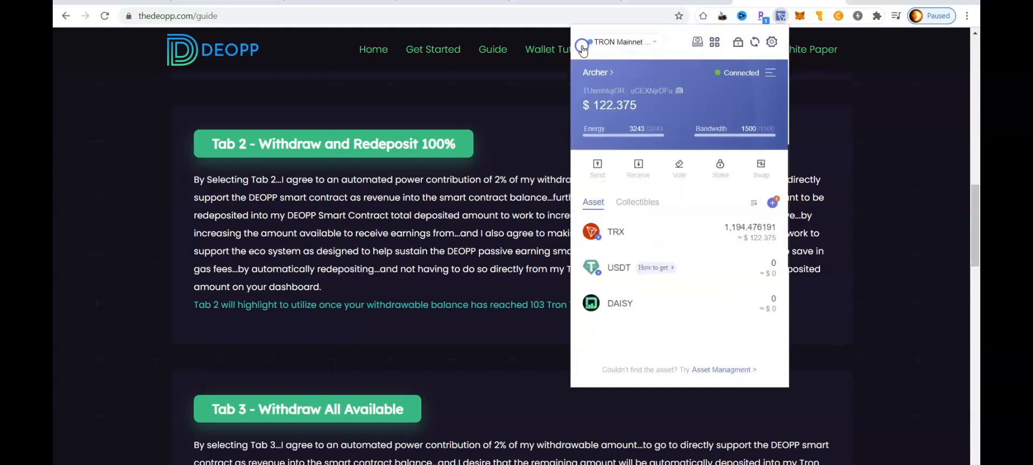
pyautogui.moveTo(646, 145)
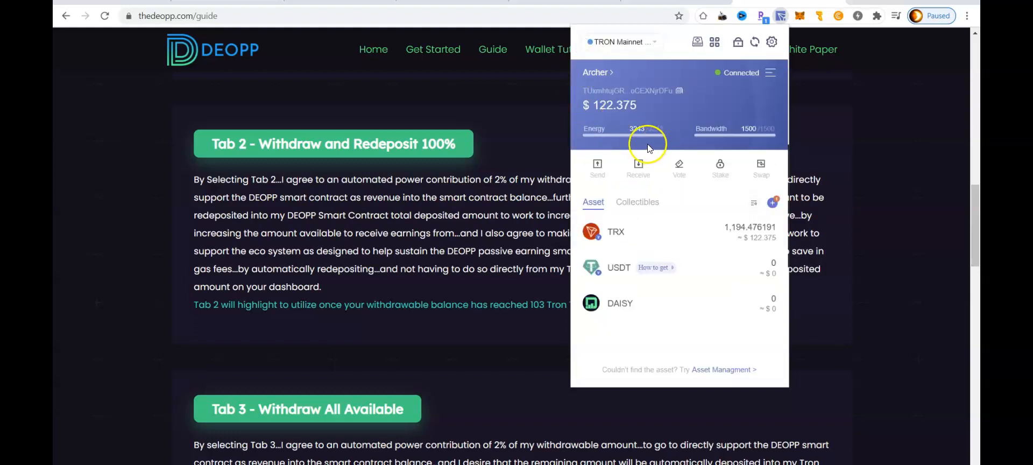
pyautogui.moveTo(697, 223)
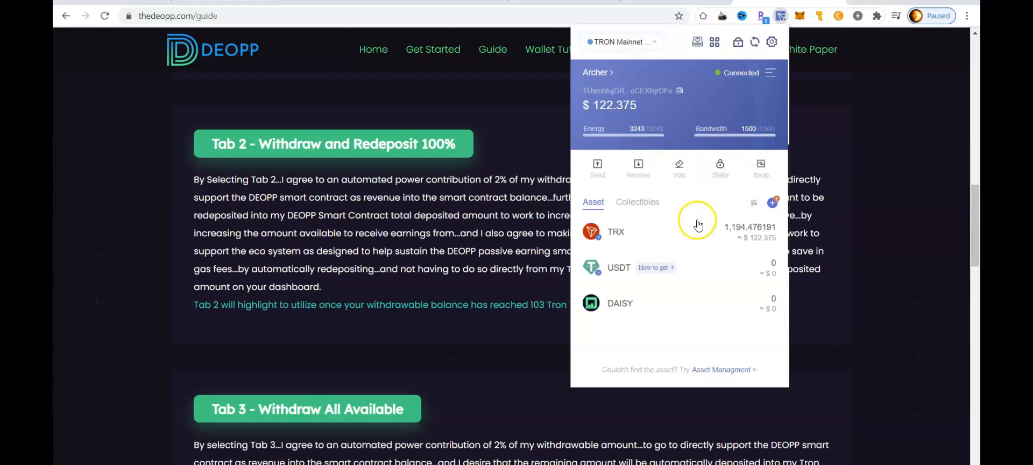
pyautogui.moveTo(690, 239)
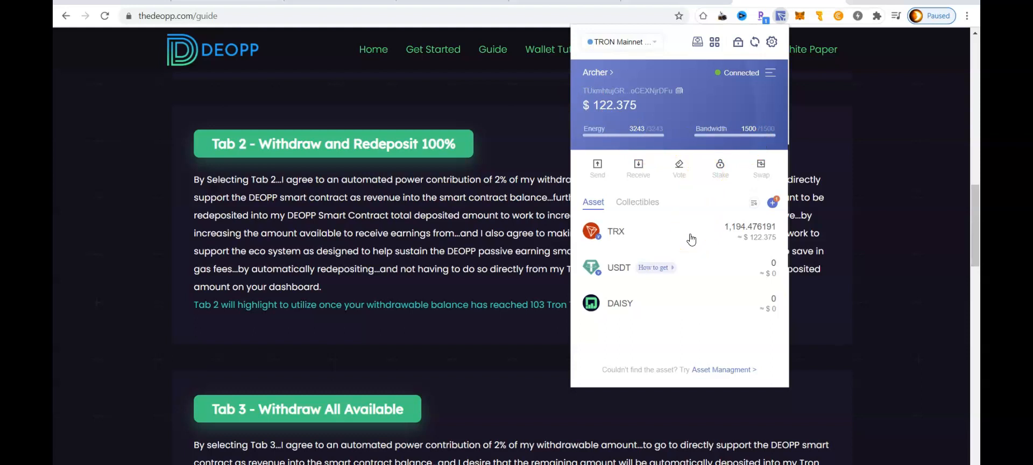
pyautogui.click(616, 231)
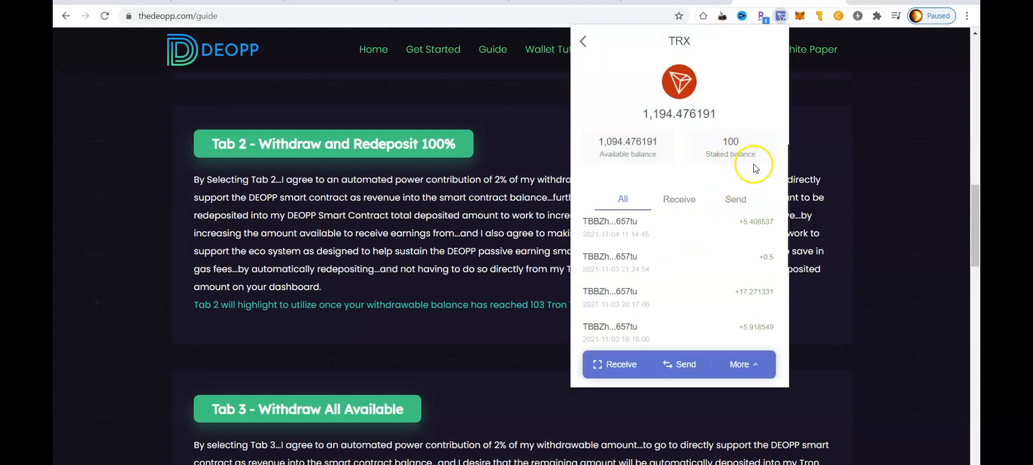
pyautogui.moveTo(727, 158)
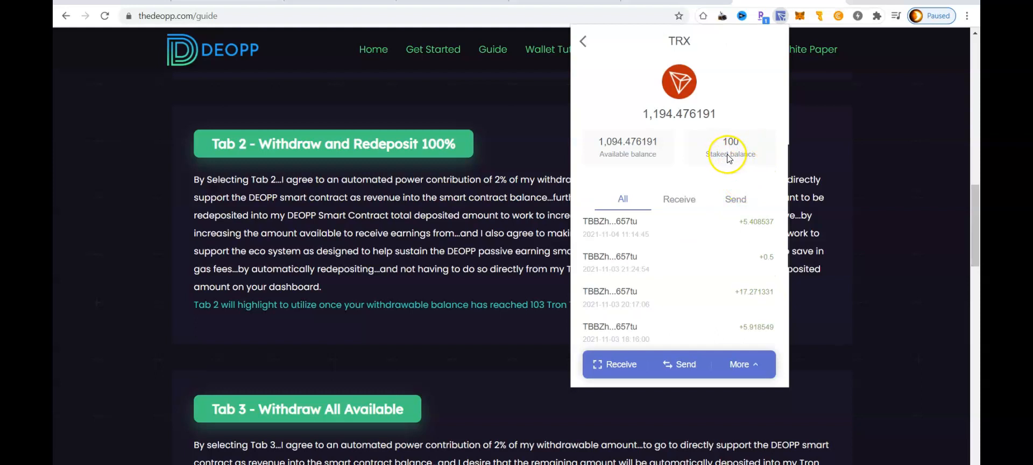
pyautogui.moveTo(711, 152)
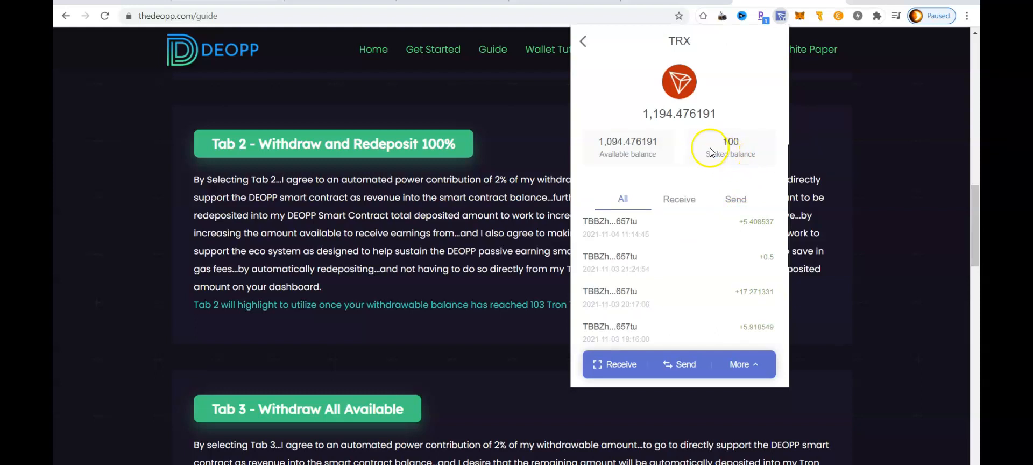
pyautogui.moveTo(716, 156)
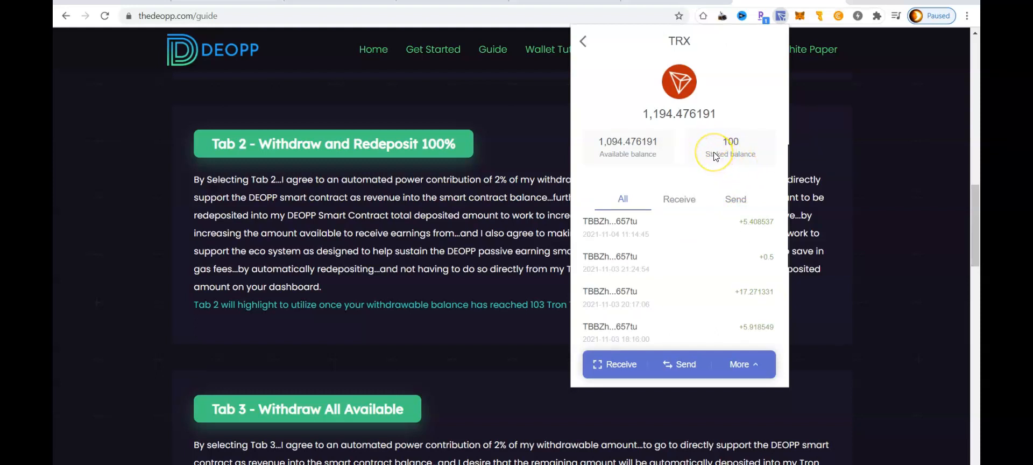
pyautogui.moveTo(637, 160)
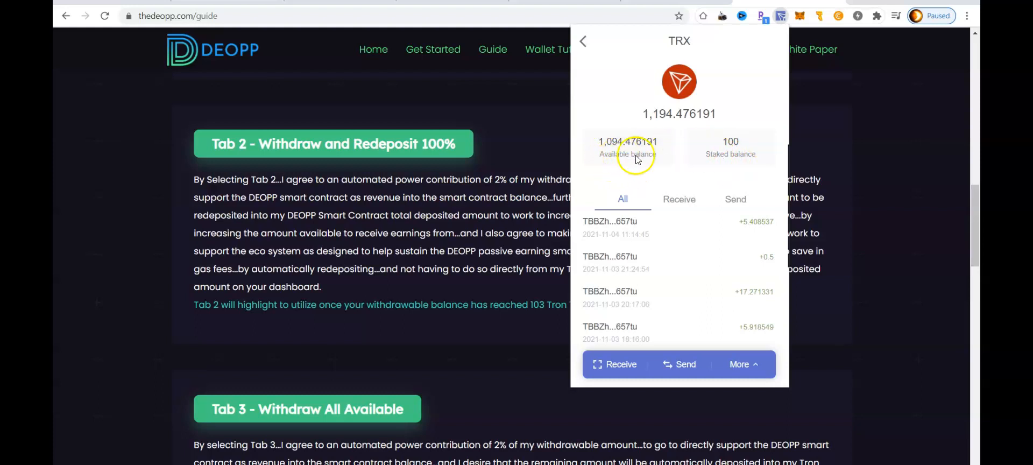
pyautogui.moveTo(624, 163)
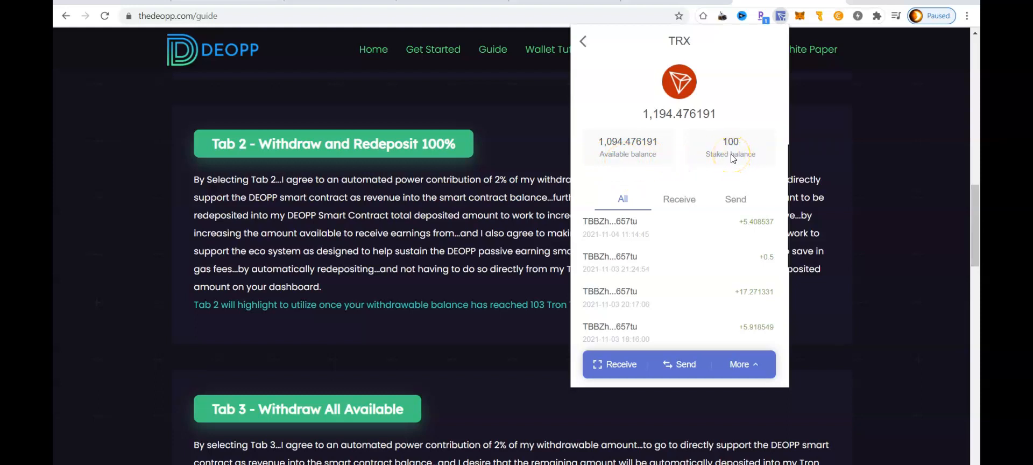
pyautogui.moveTo(622, 162)
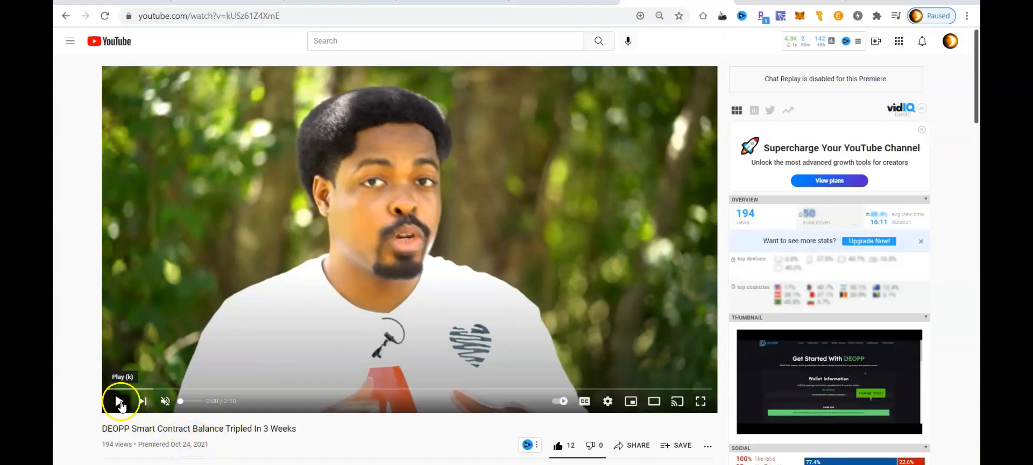
# Play the DEOPP Smart Contract Balance Tripled In 3 Weeks video, skip its ad and pause it
pyautogui.click(121, 400)
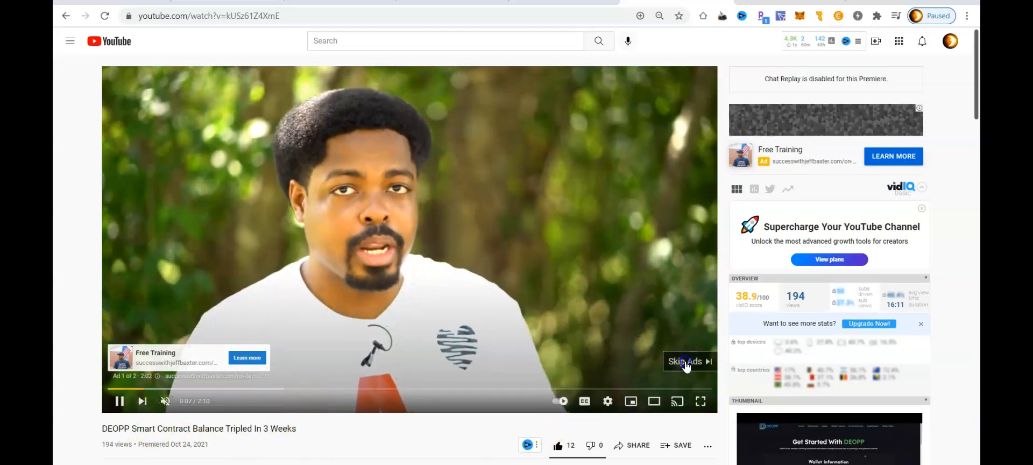
pyautogui.click(689, 361)
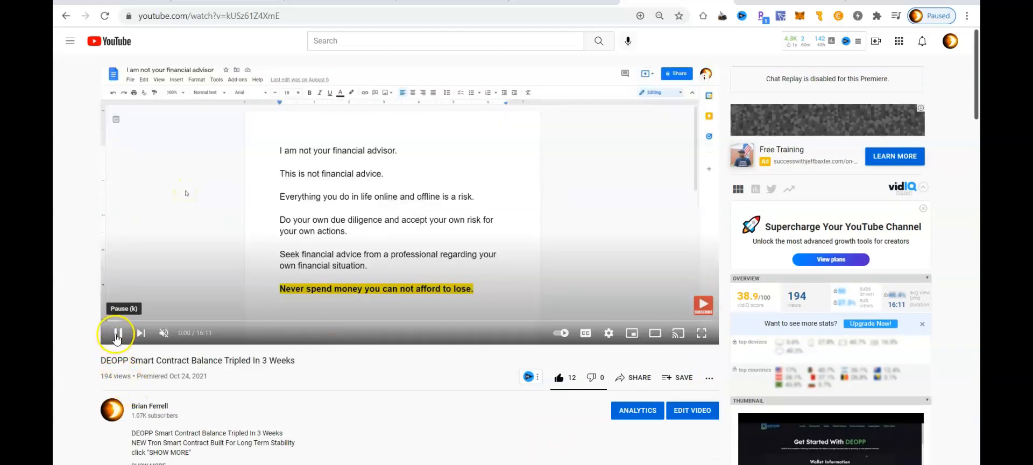
pyautogui.click(116, 332)
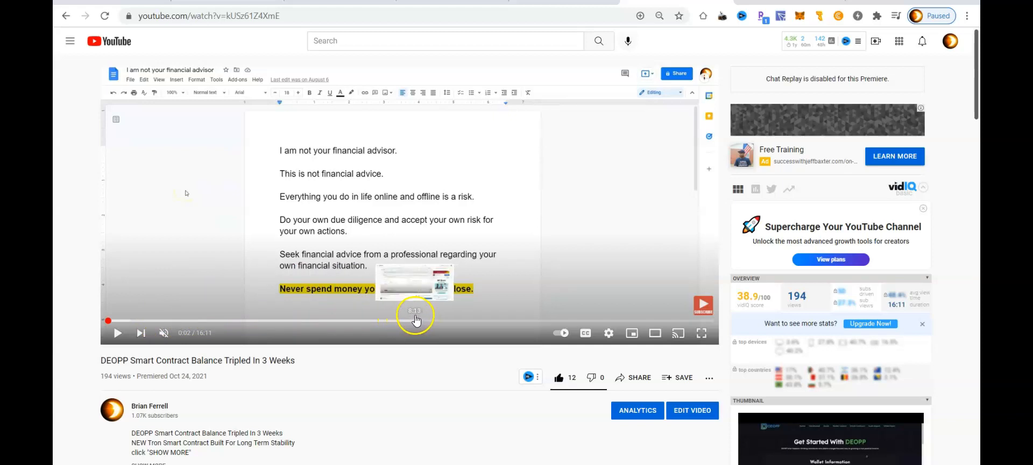
pyautogui.moveTo(419, 317)
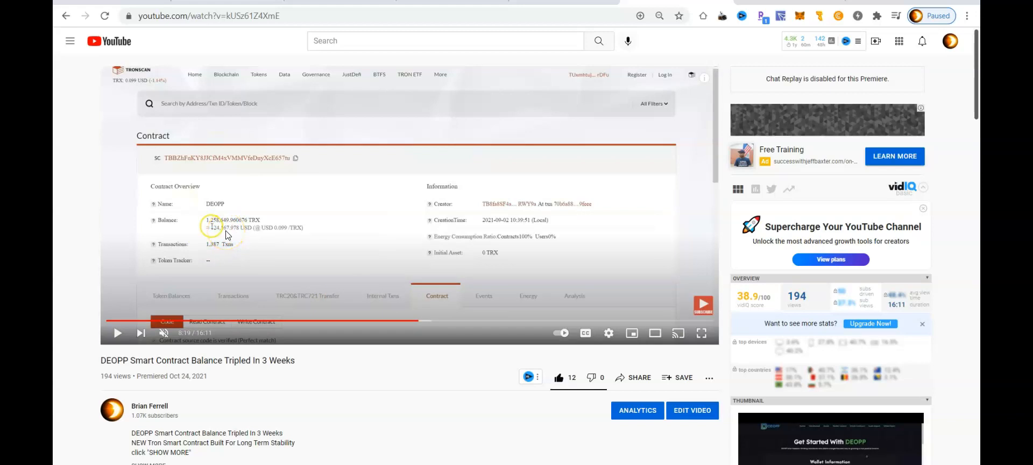
pyautogui.moveTo(188, 389)
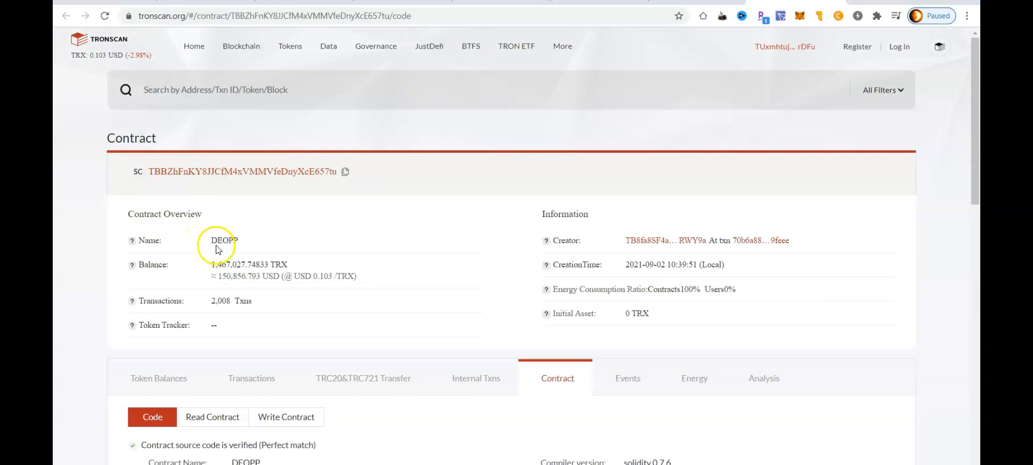
pyautogui.moveTo(212, 280)
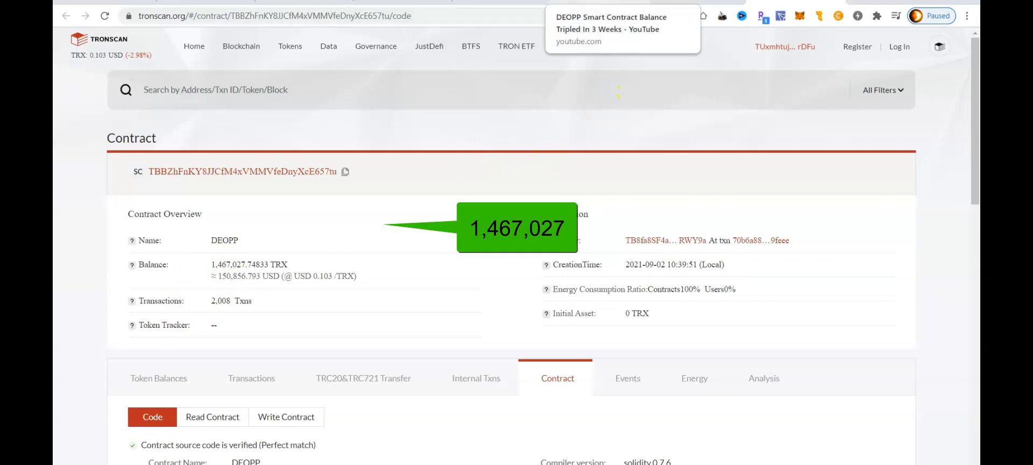
# Return to the YouTube balance video after comparing Tronscan's 1,467,027.74833 TRX contract balance
pyautogui.click(622, 28)
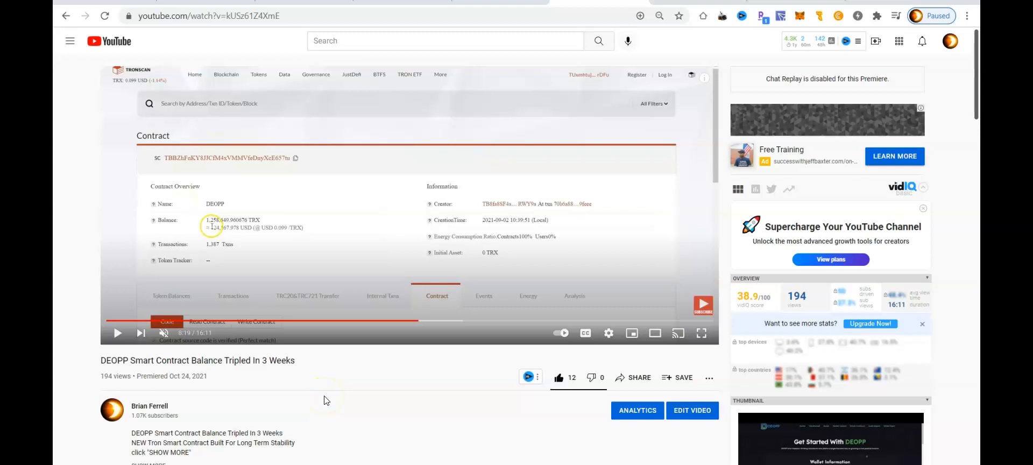
pyautogui.moveTo(179, 388)
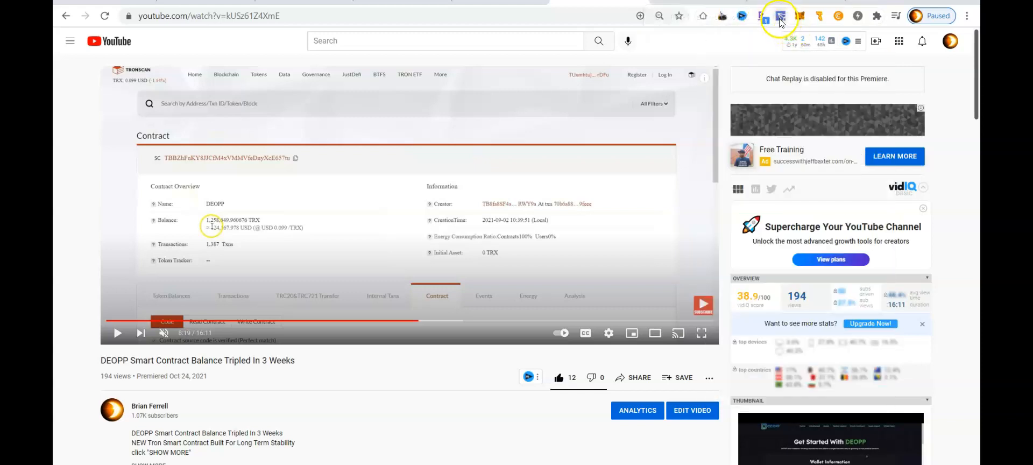
# Open the TronLink wallet and scroll down its TRX Receive transaction history
pyautogui.click(771, 15)
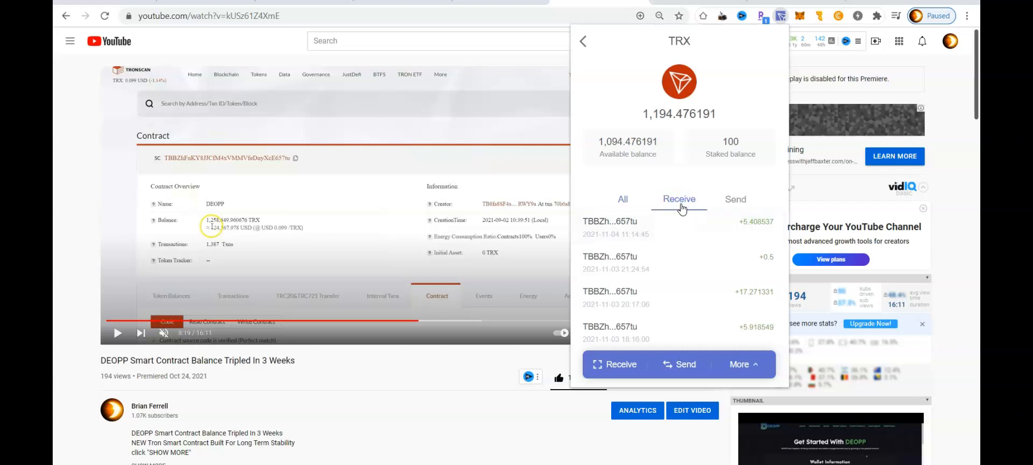
pyautogui.scroll(-3)
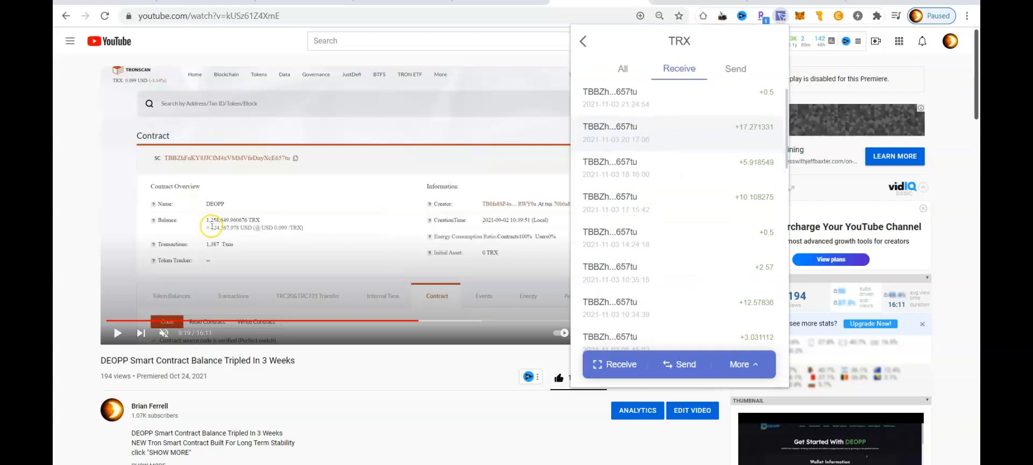
pyautogui.scroll(-3)
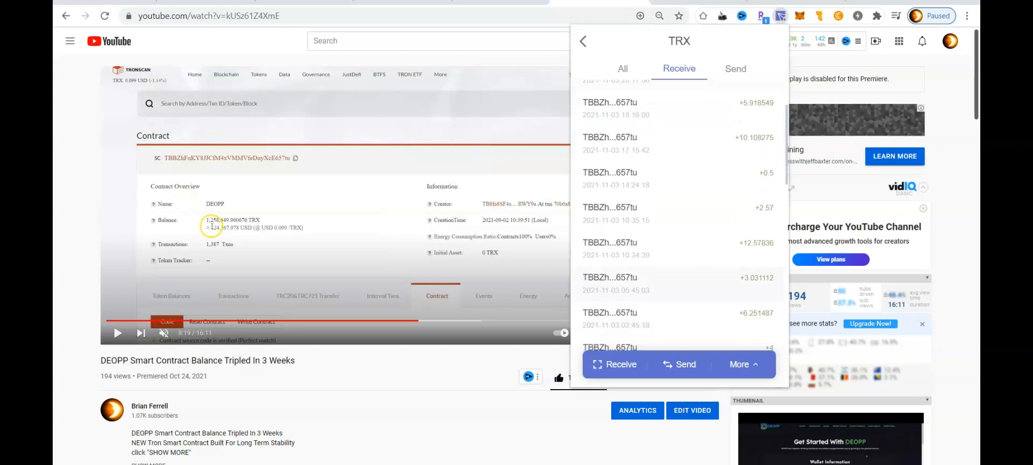
pyautogui.scroll(-3)
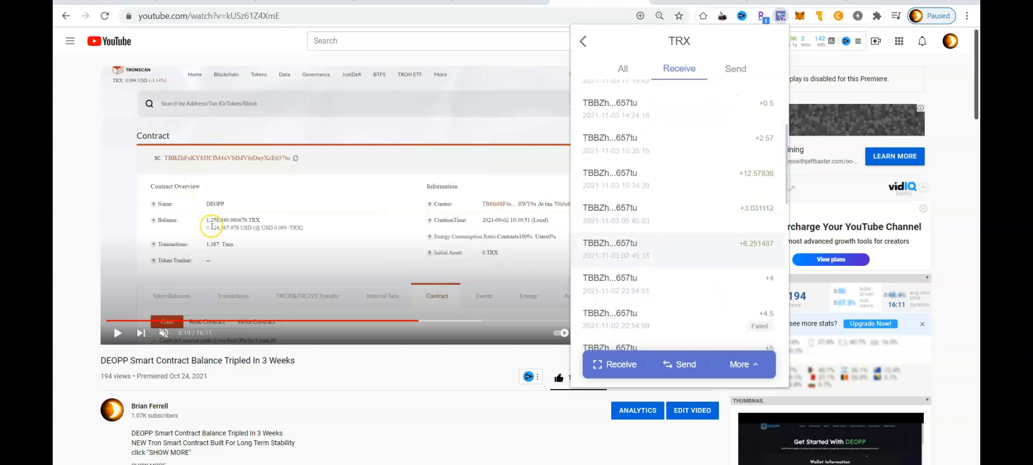
pyautogui.scroll(-3)
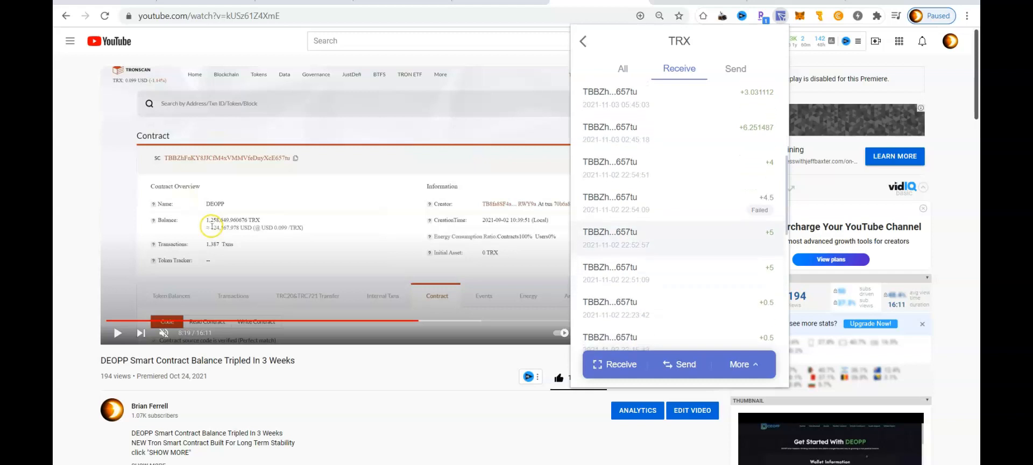
pyautogui.scroll(-3)
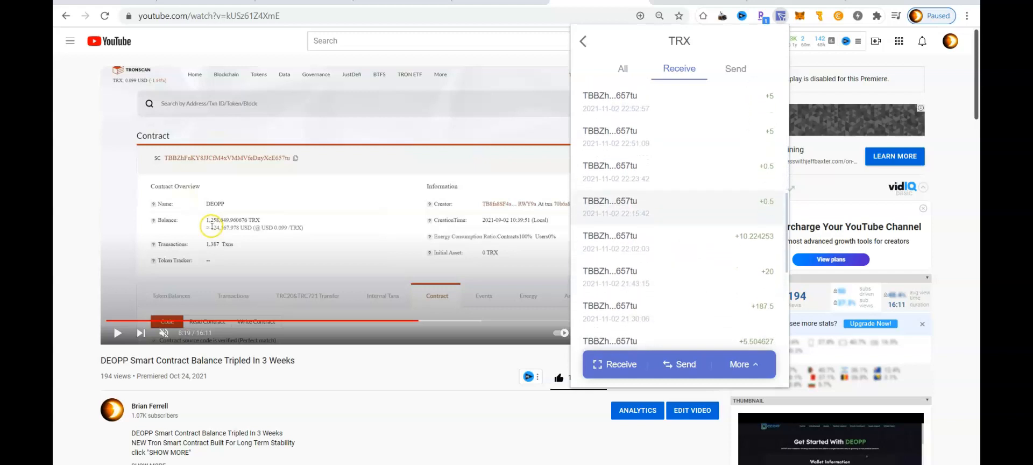
pyautogui.scroll(-3)
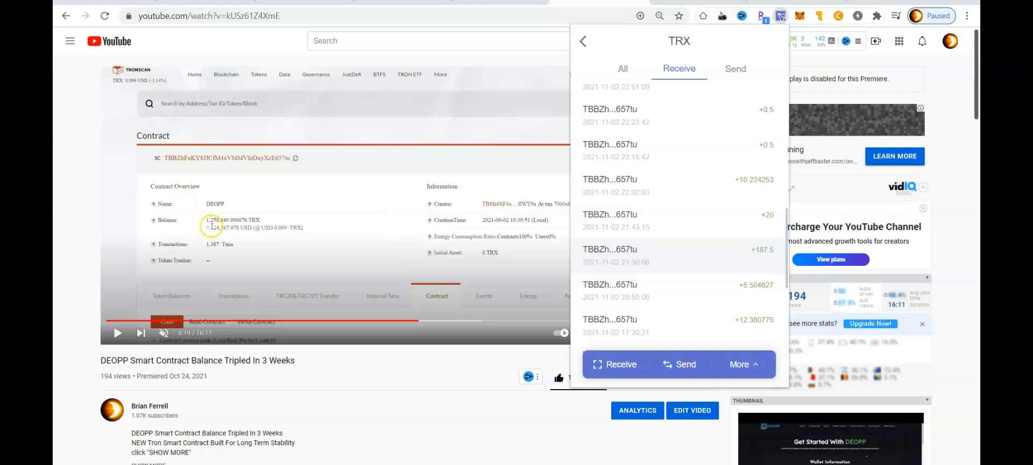
pyautogui.moveTo(682, 209)
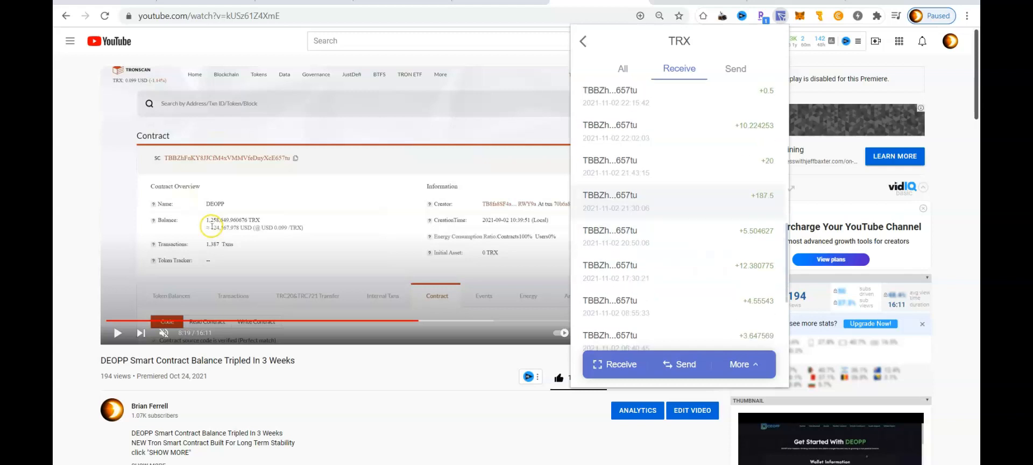
pyautogui.scroll(-3)
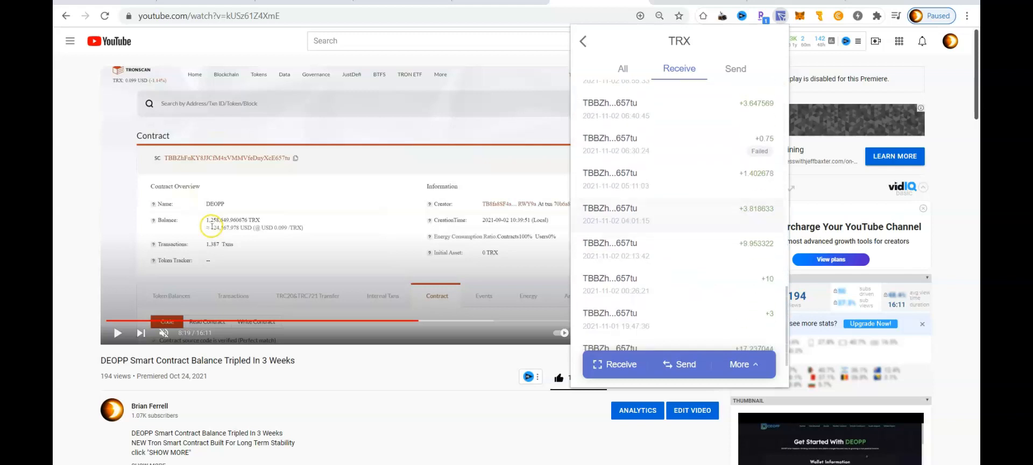
pyautogui.scroll(-3)
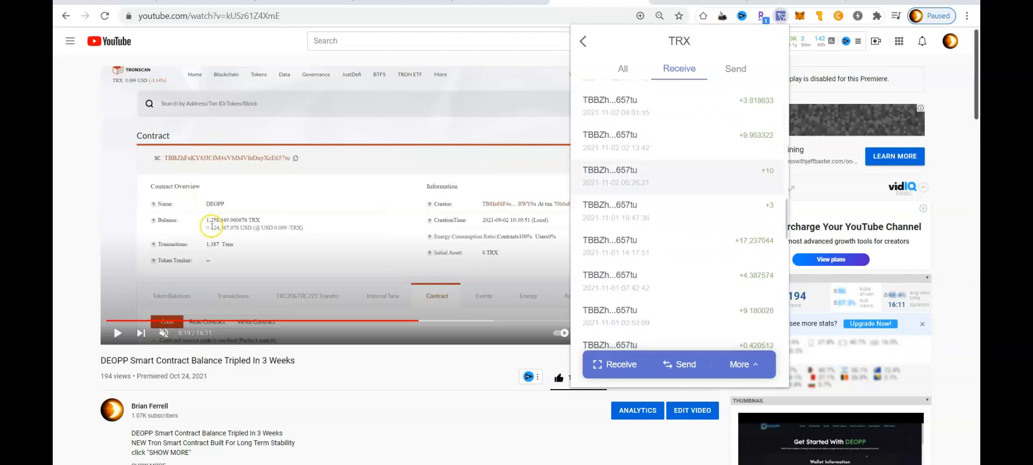
pyautogui.scroll(-3)
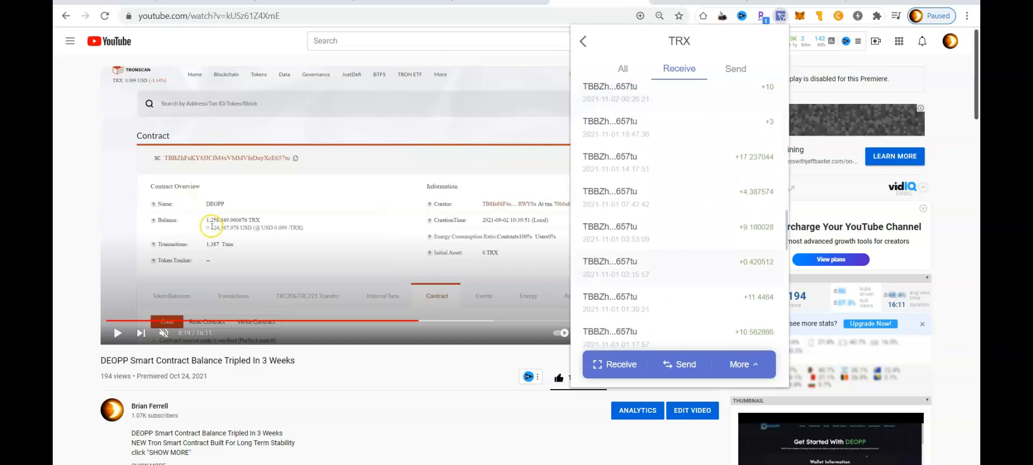
pyautogui.scroll(-3)
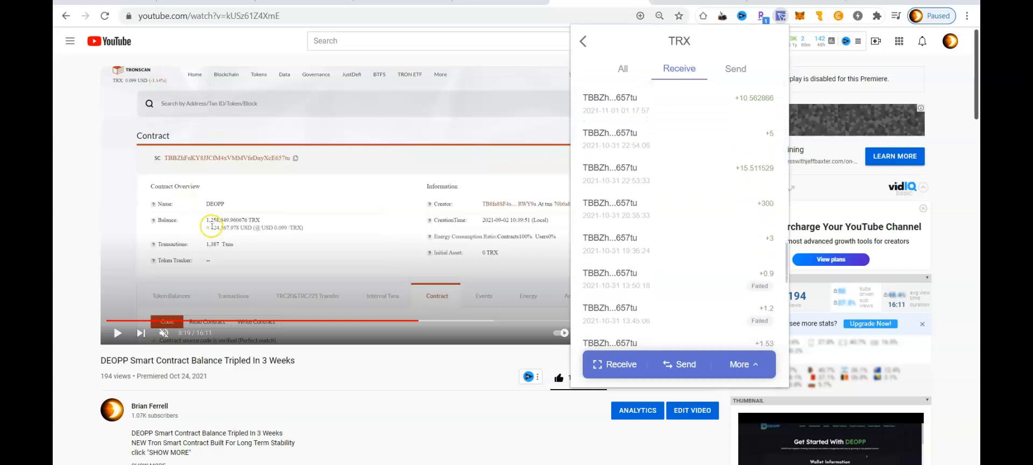
# Reach the +2,073.474082 TRX entry from the DEOPP contract and open its Transaction Details
pyautogui.scroll(-3)
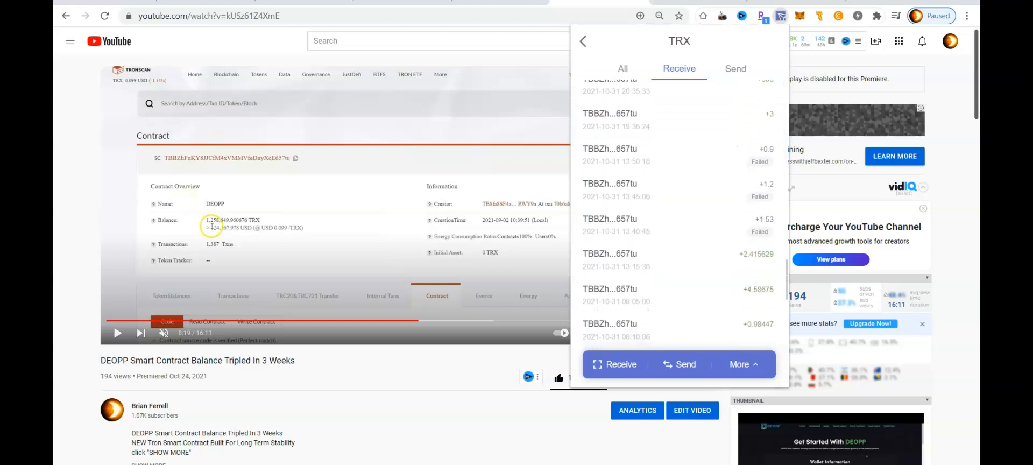
pyautogui.scroll(-3)
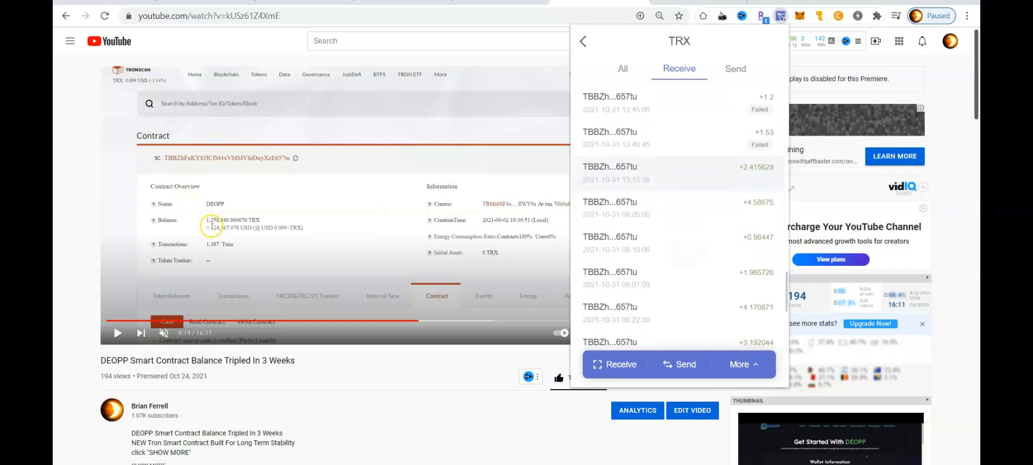
pyautogui.scroll(-3)
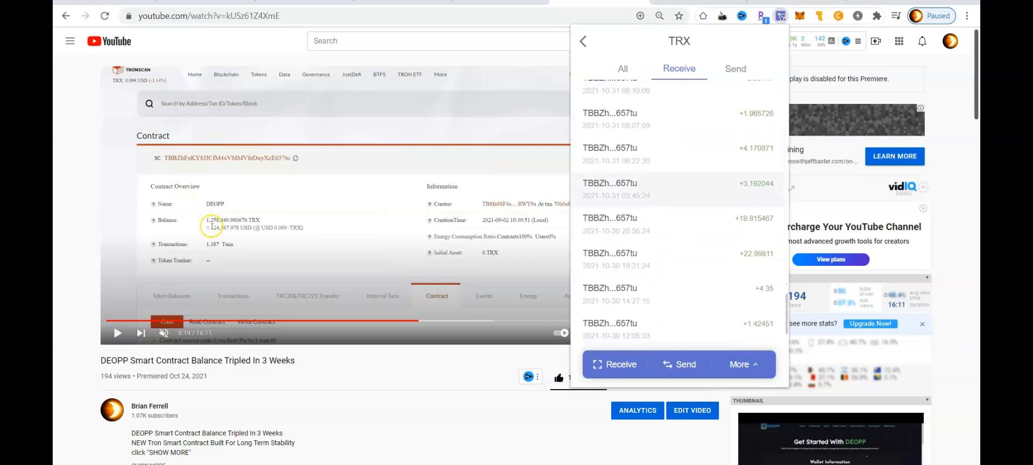
pyautogui.scroll(-3)
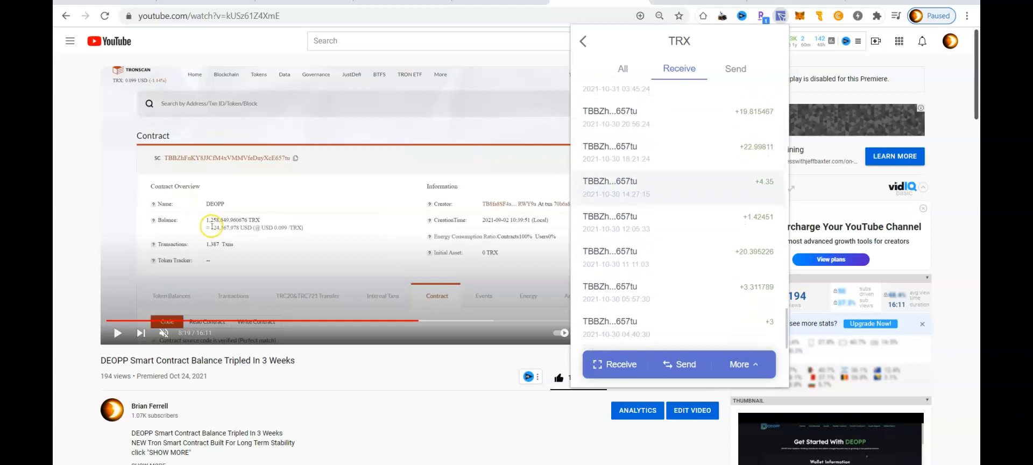
pyautogui.scroll(-3)
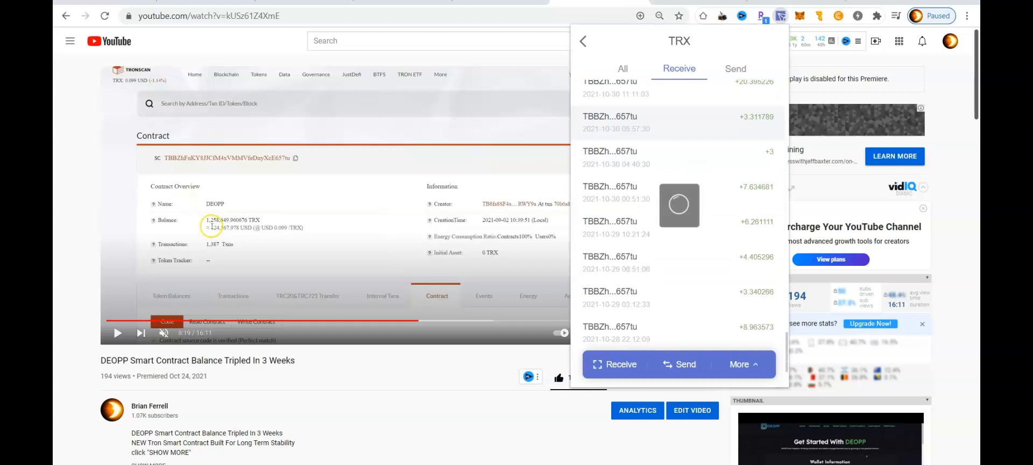
pyautogui.scroll(-3)
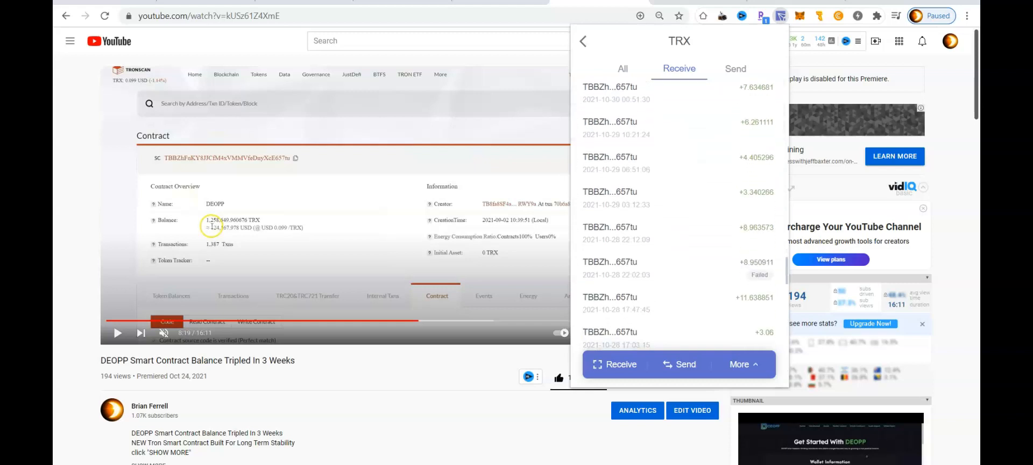
pyautogui.scroll(-3)
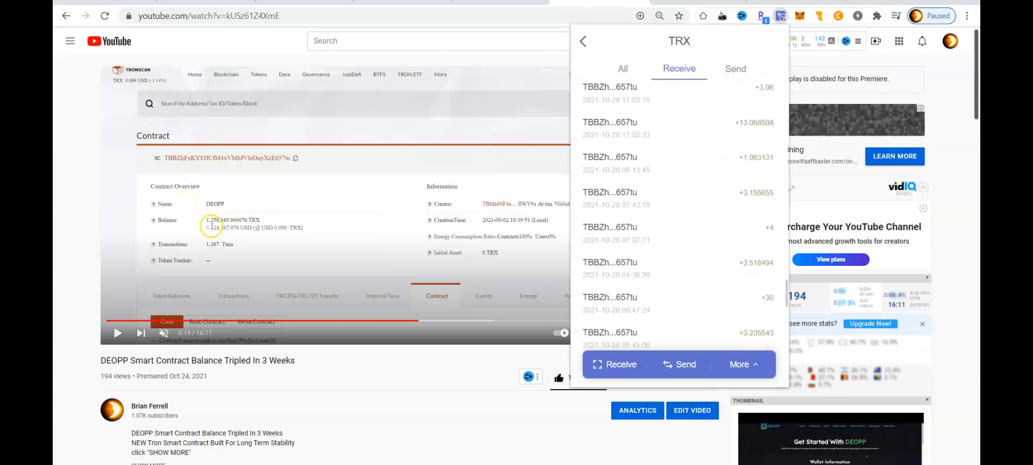
pyautogui.scroll(-3)
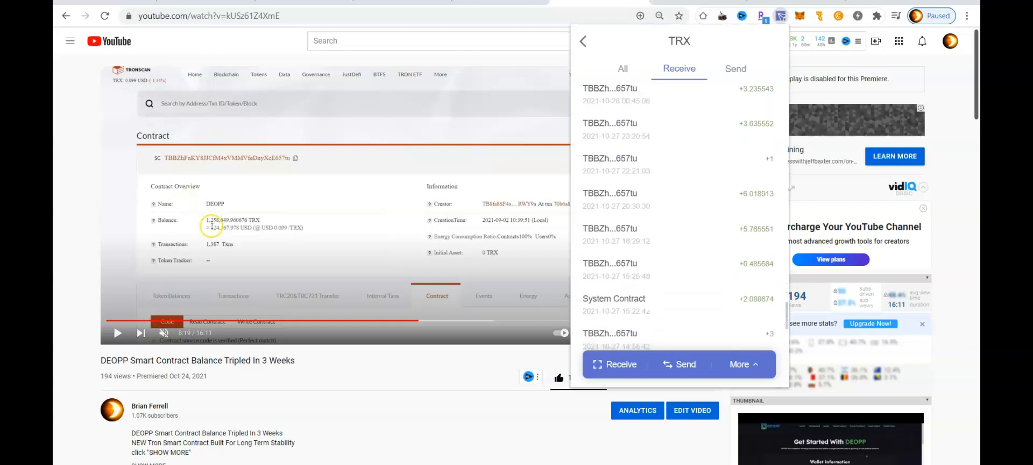
pyautogui.scroll(-3)
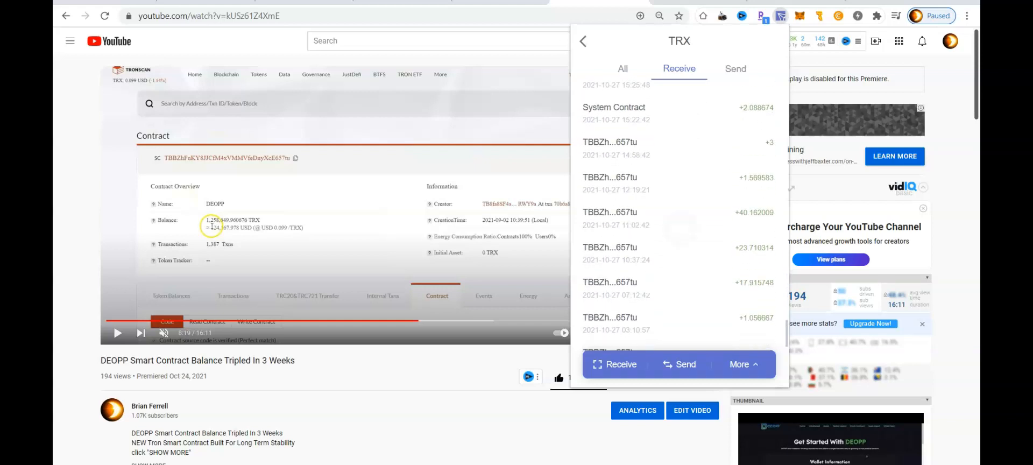
pyautogui.scroll(-3)
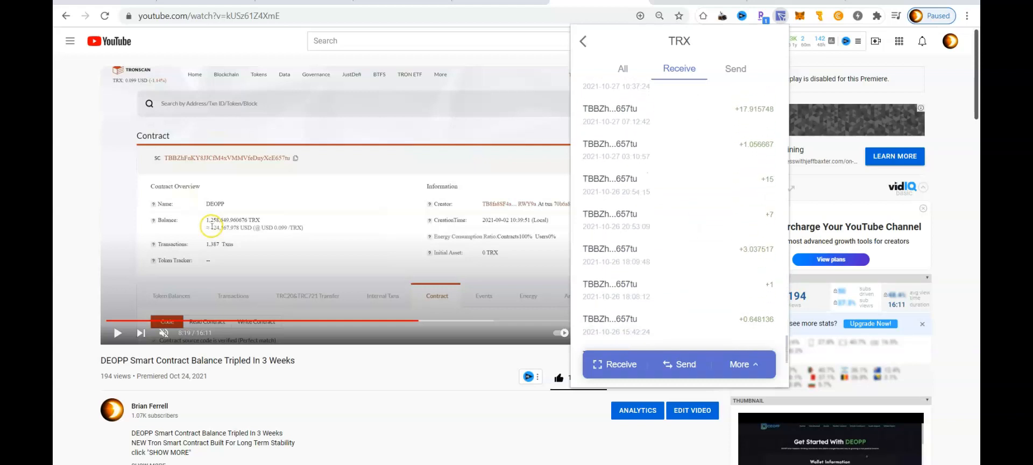
pyautogui.scroll(-3)
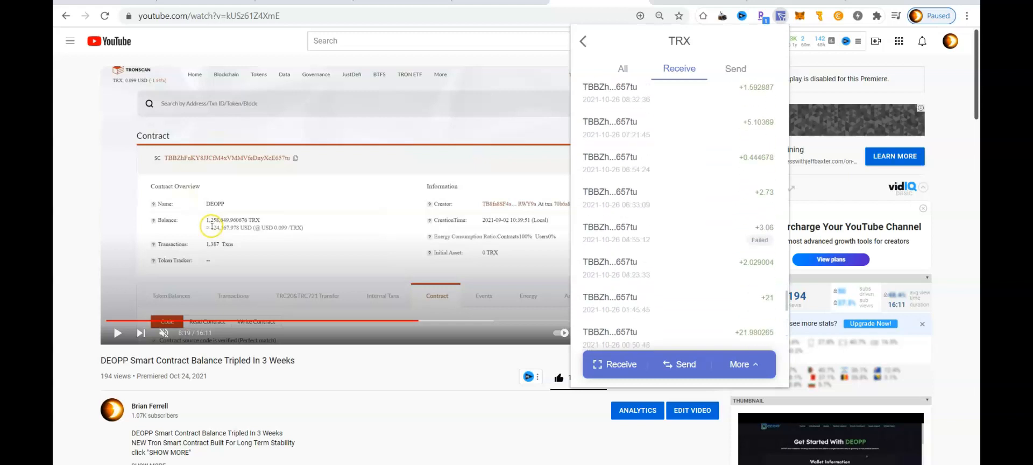
pyautogui.scroll(-3)
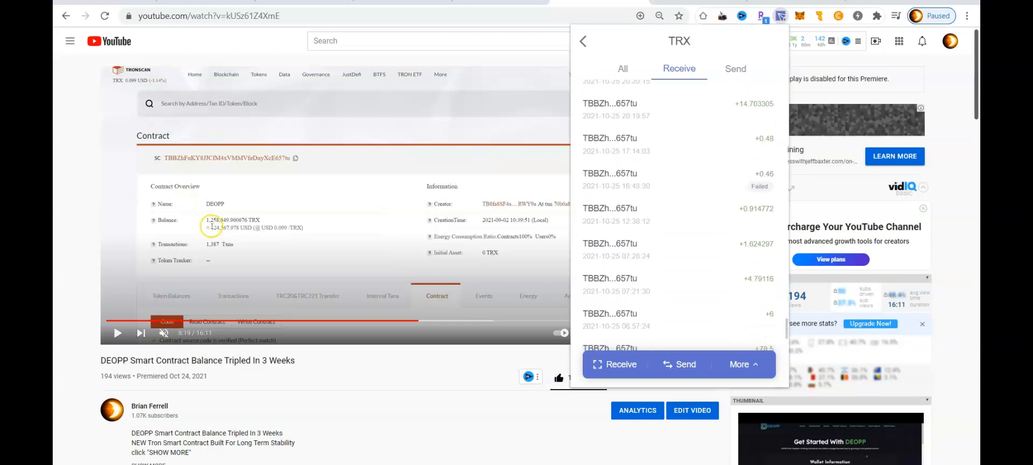
pyautogui.scroll(-3)
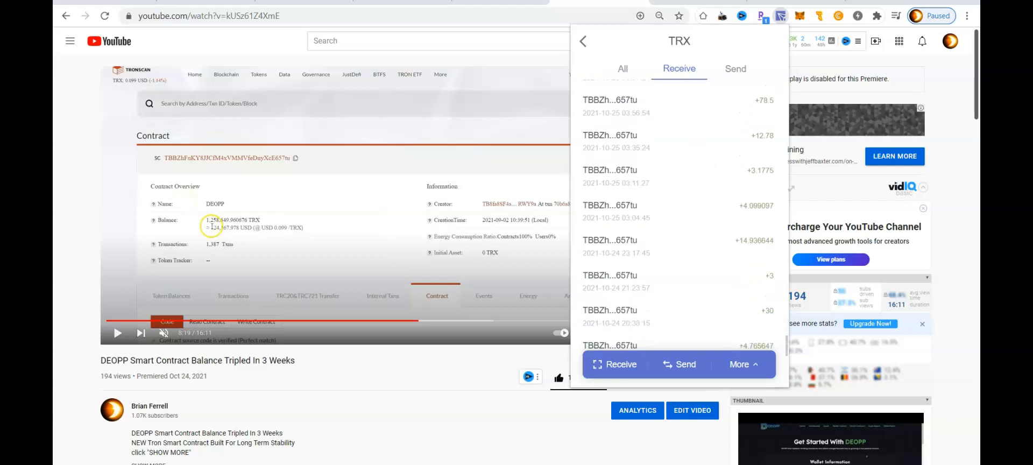
pyautogui.scroll(-3)
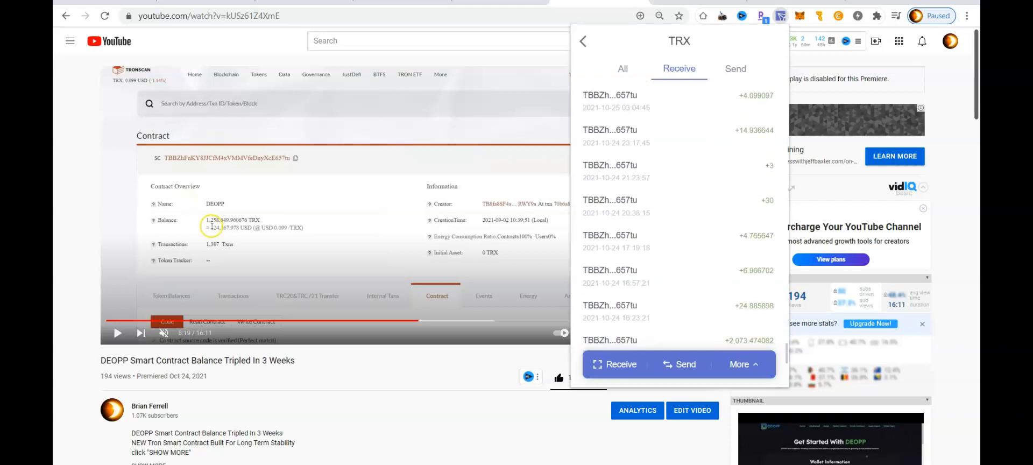
pyautogui.scroll(-3)
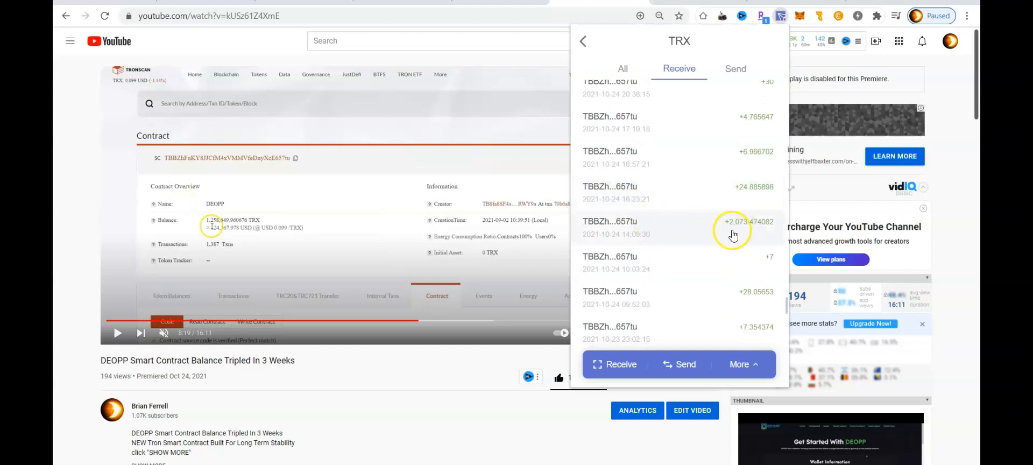
pyautogui.moveTo(695, 239)
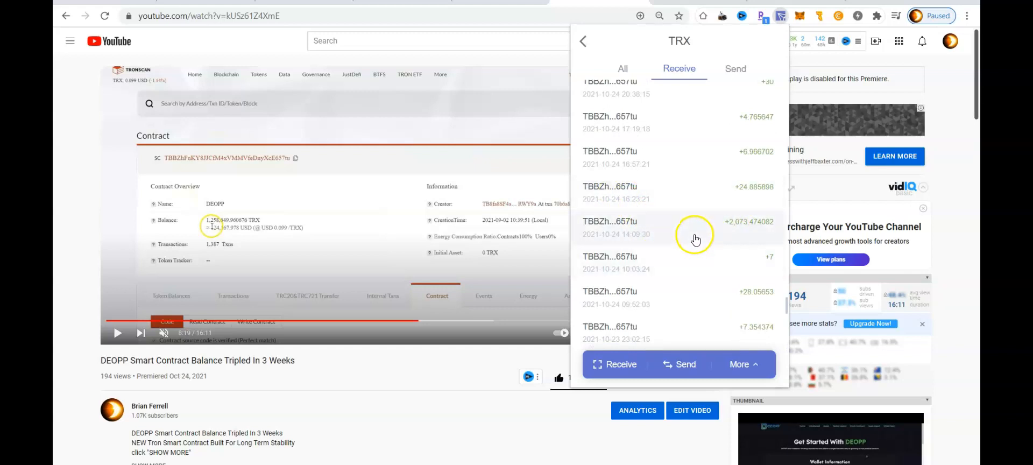
pyautogui.click(695, 227)
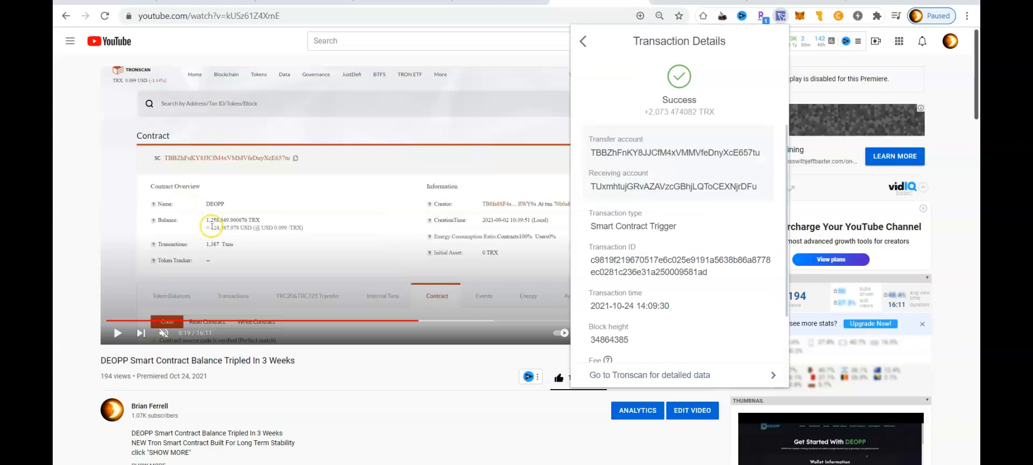
# Scroll the DEOPP Guide to the Tab 2 - Withdraw and Redeposit 100% section with Tab 3 below
pyautogui.scroll(-3)
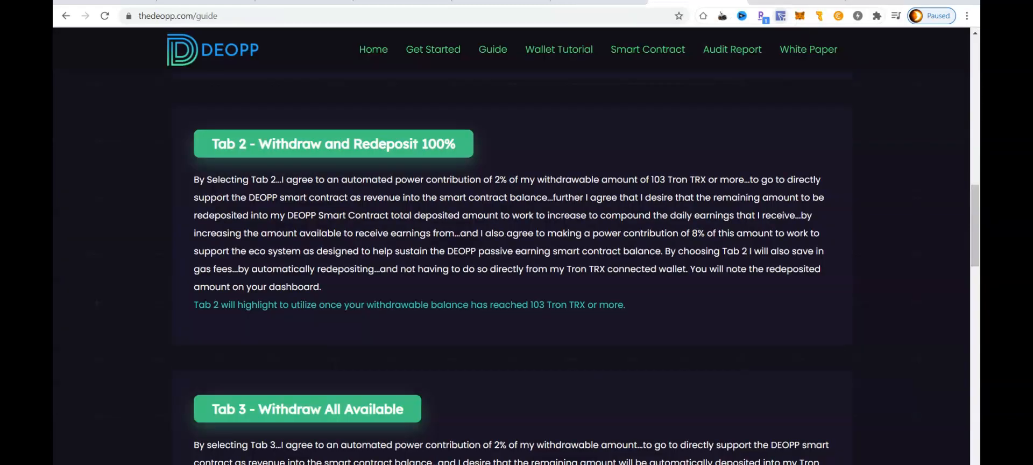
pyautogui.moveTo(433, 50)
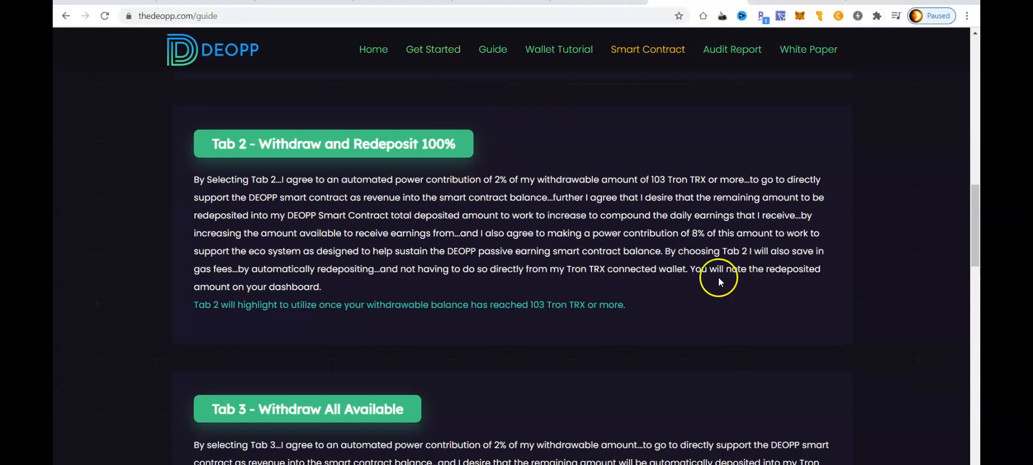
pyautogui.moveTo(783, 261)
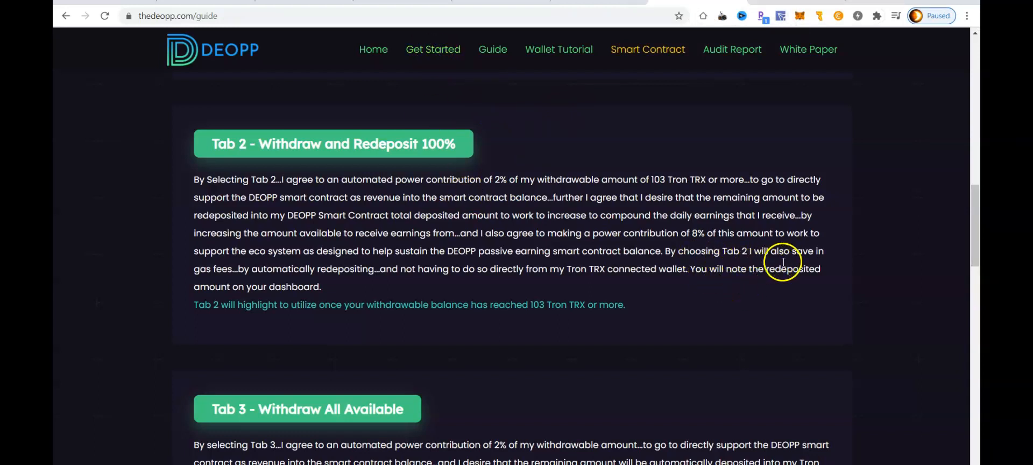
pyautogui.moveTo(213, 282)
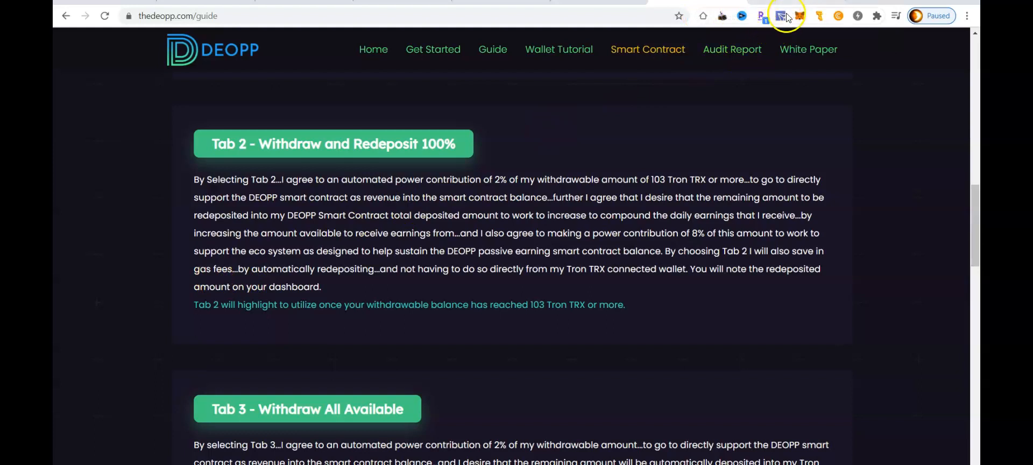
# Reopen the TronLink transaction details at the 26.79936 TRX fee, 280 Bandwidth and 1237 Energy fields
pyautogui.click(779, 15)
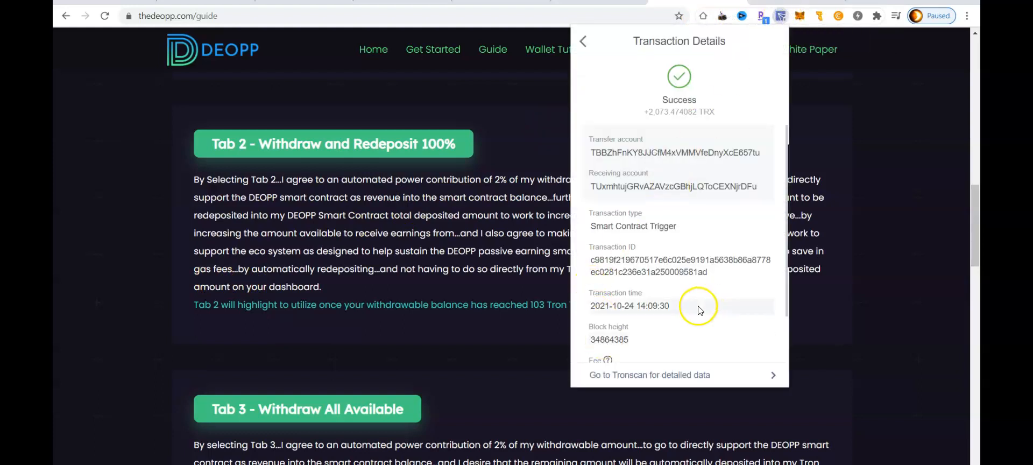
pyautogui.scroll(-3)
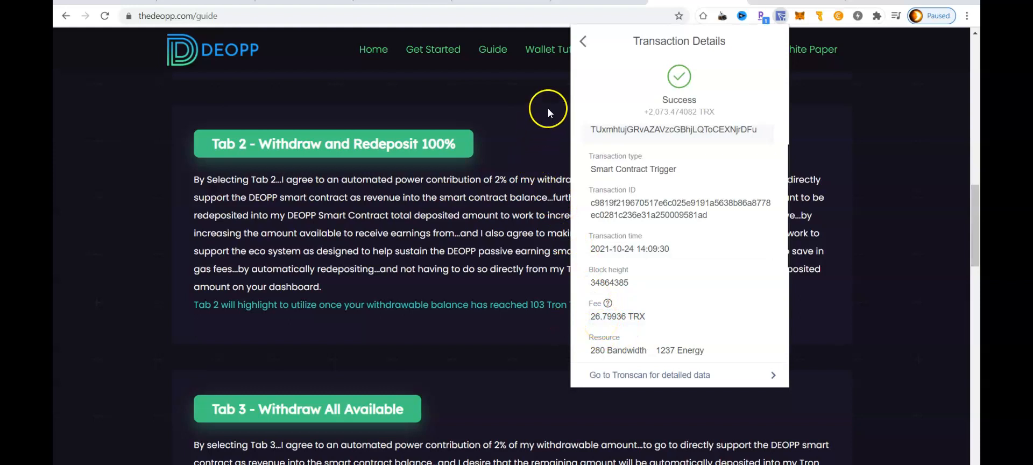
pyautogui.moveTo(494, 86)
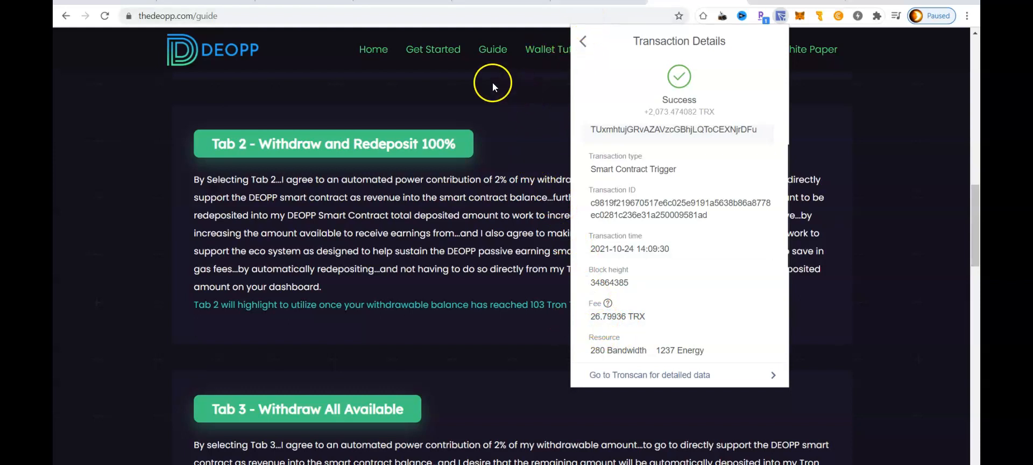
# Open Get Started and scroll to Personal Statistics: 9296.85 TRX invested, 8 deposits, 3048.82598 TRX withdrawable
pyautogui.click(433, 49)
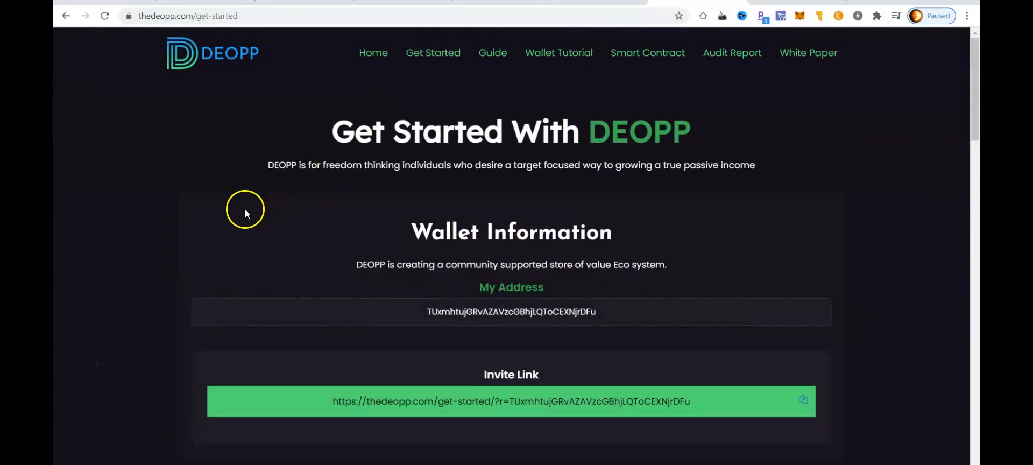
pyautogui.scroll(-3)
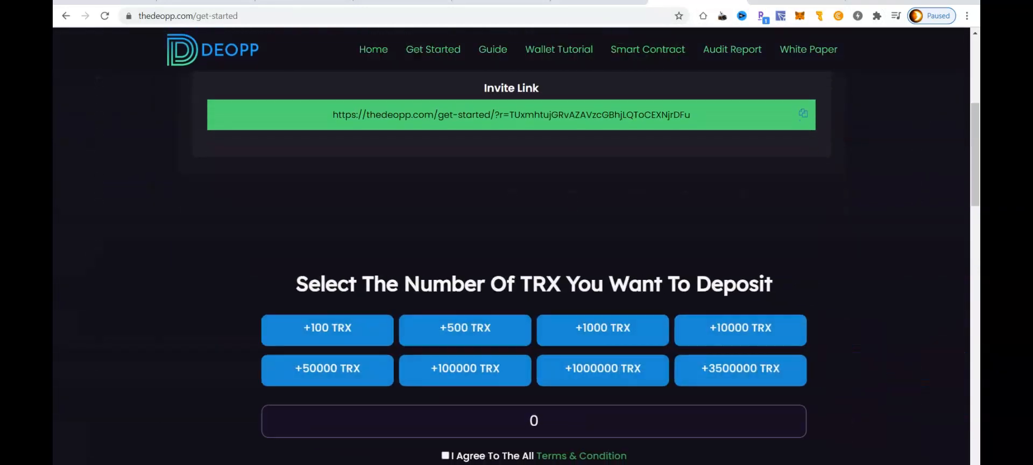
pyautogui.scroll(-3)
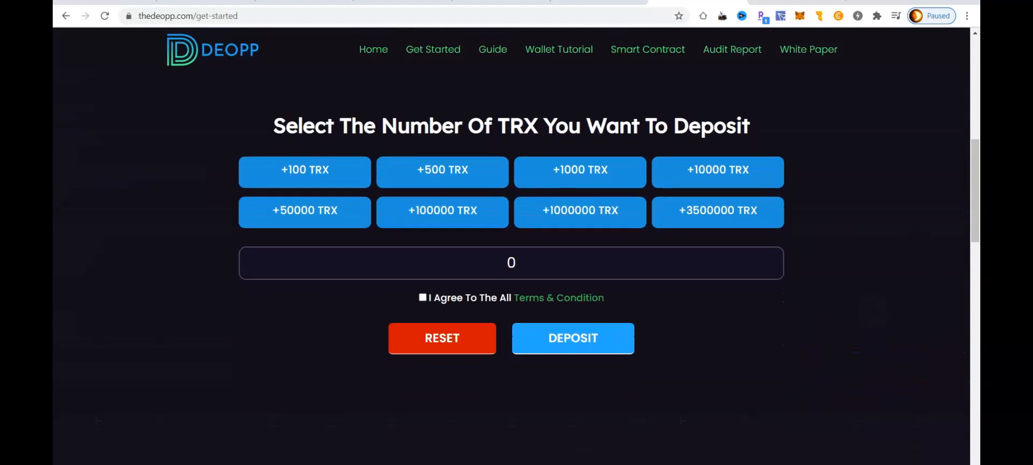
pyautogui.scroll(-3)
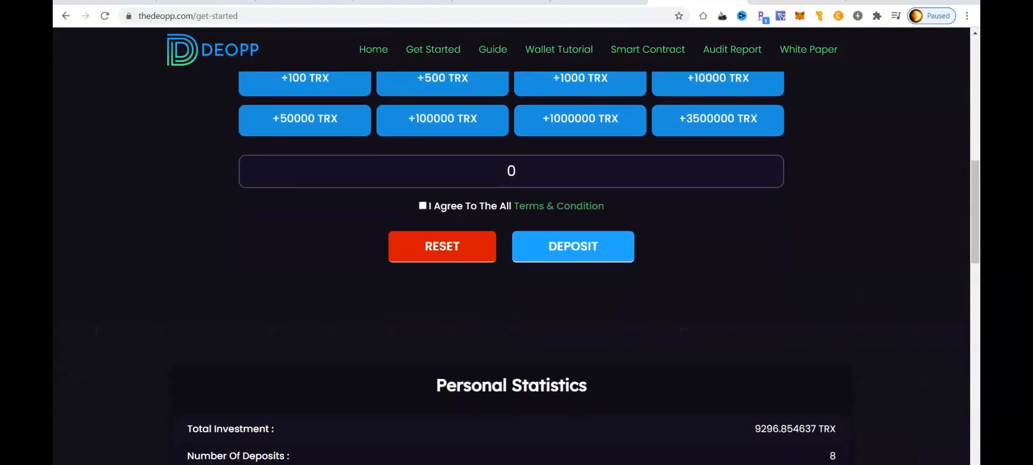
pyautogui.scroll(-3)
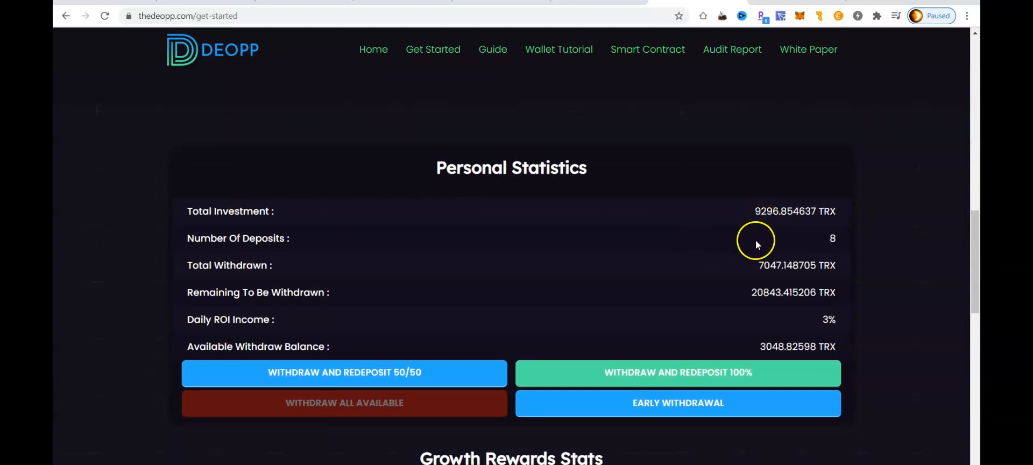
pyautogui.moveTo(714, 304)
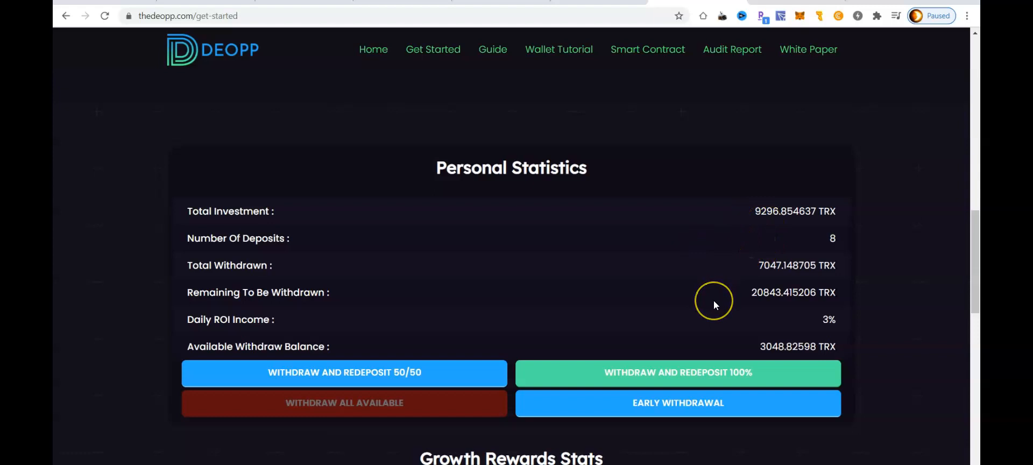
pyautogui.moveTo(750, 295)
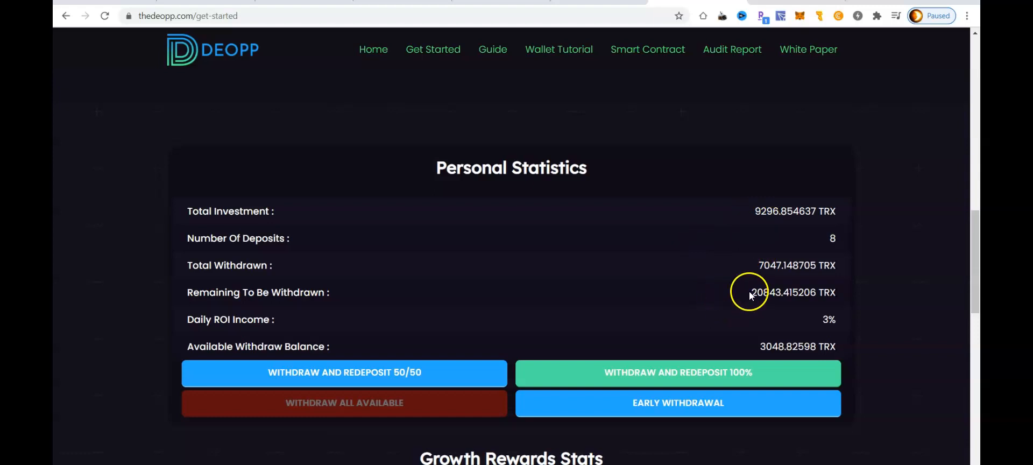
pyautogui.moveTo(767, 278)
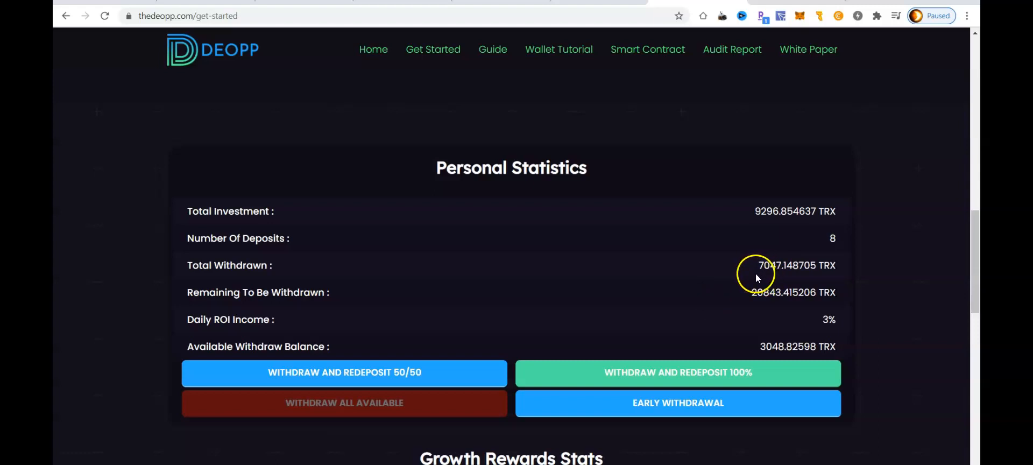
pyautogui.moveTo(719, 282)
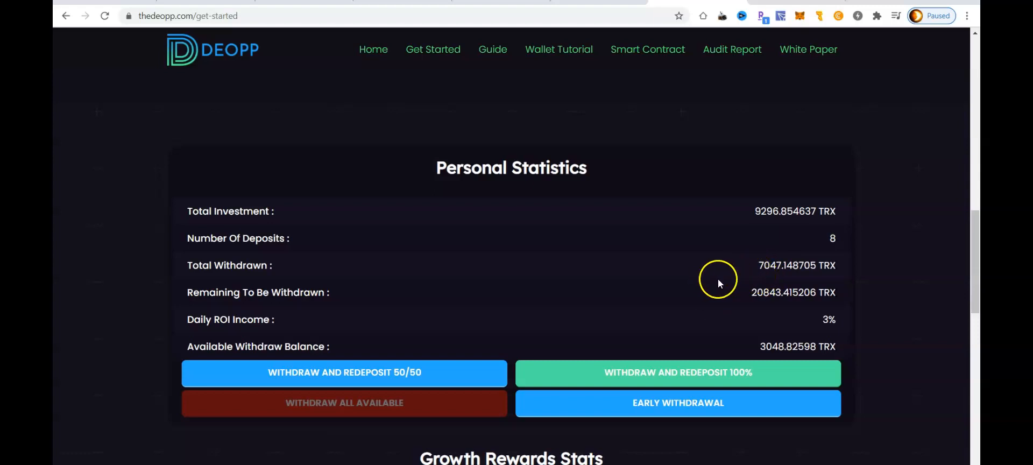
pyautogui.moveTo(769, 354)
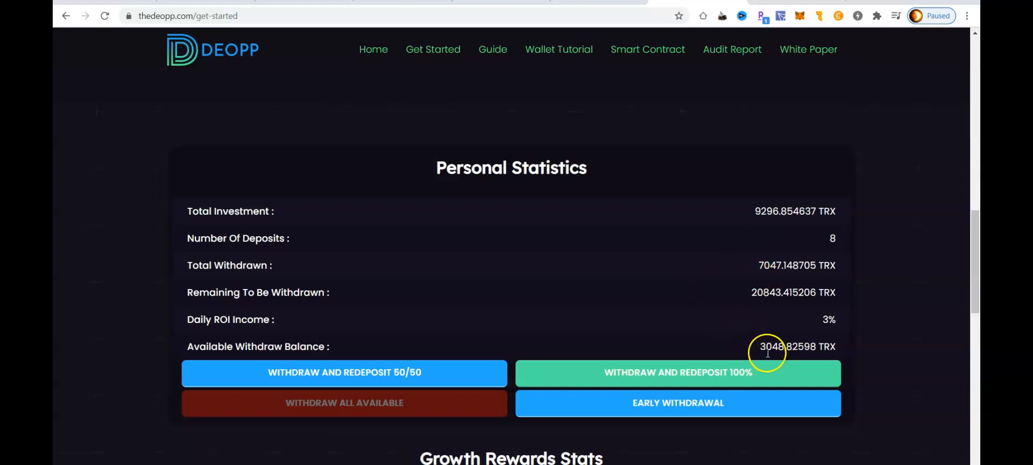
pyautogui.moveTo(768, 331)
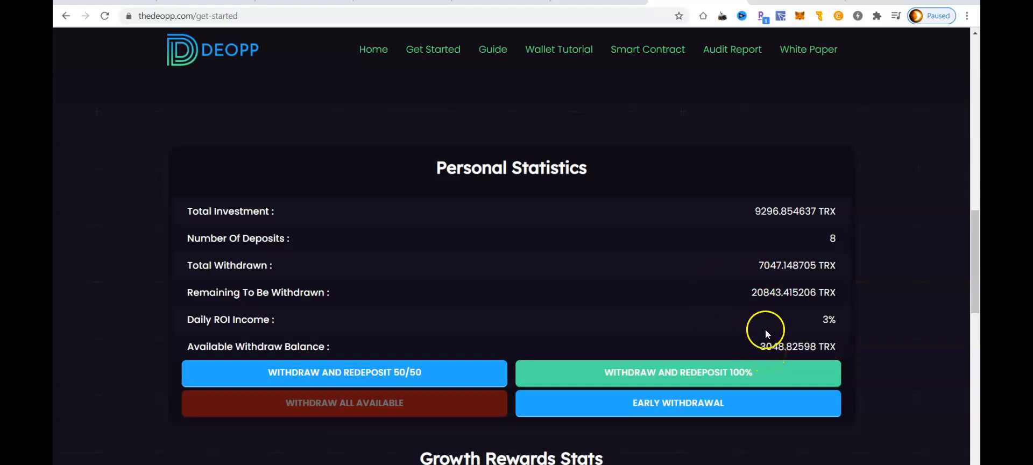
pyautogui.moveTo(782, 229)
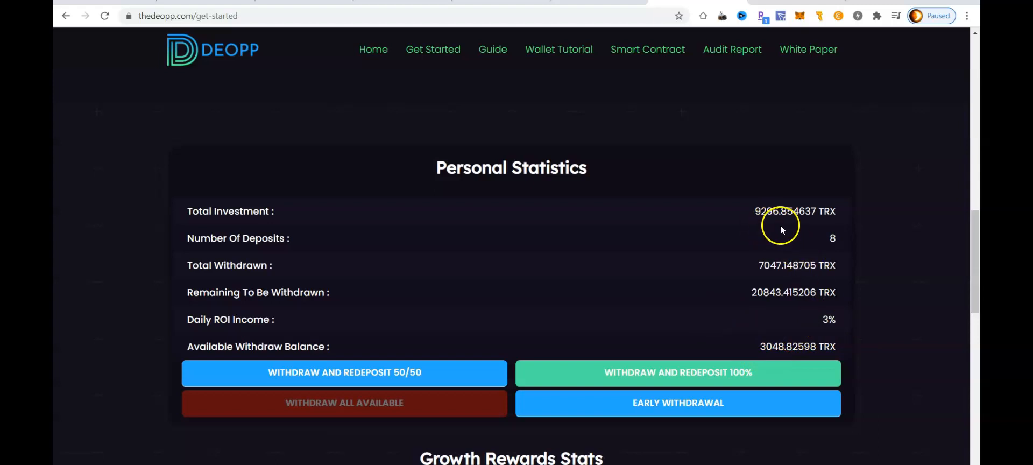
pyautogui.moveTo(841, 326)
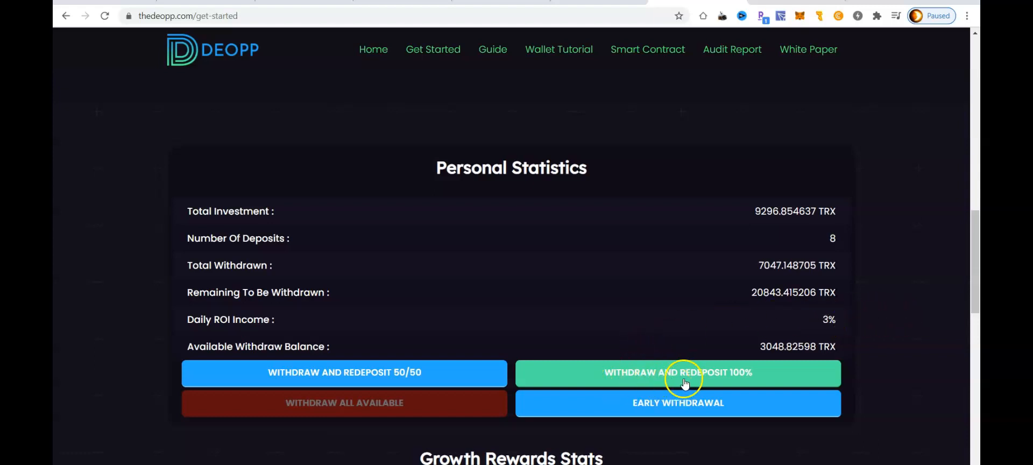
pyautogui.moveTo(742, 370)
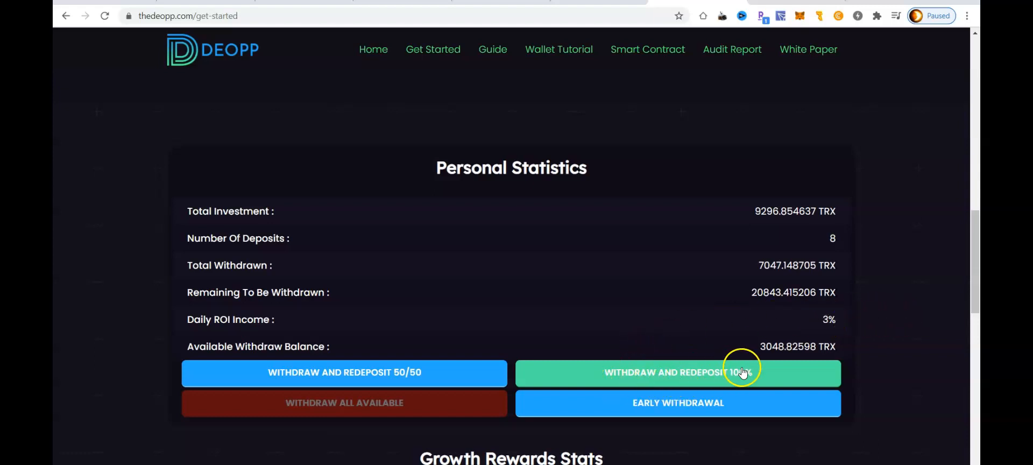
pyautogui.moveTo(772, 359)
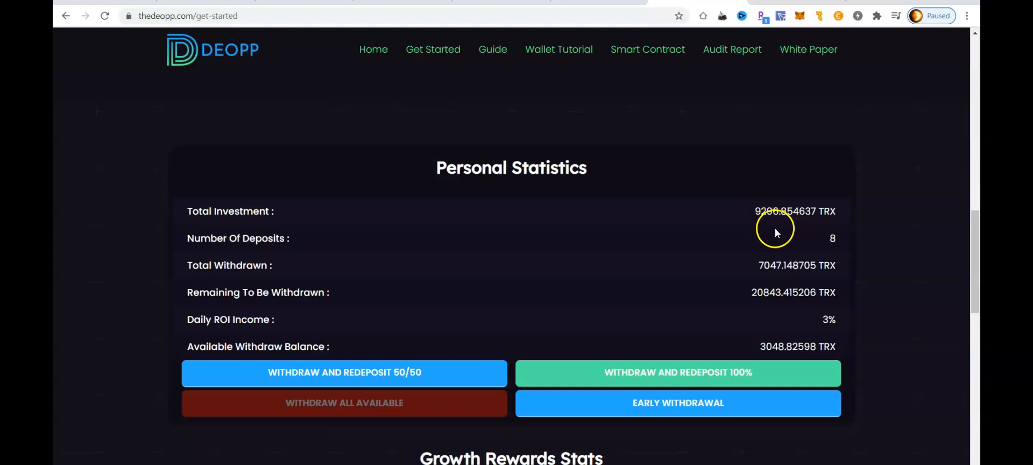
pyautogui.moveTo(708, 268)
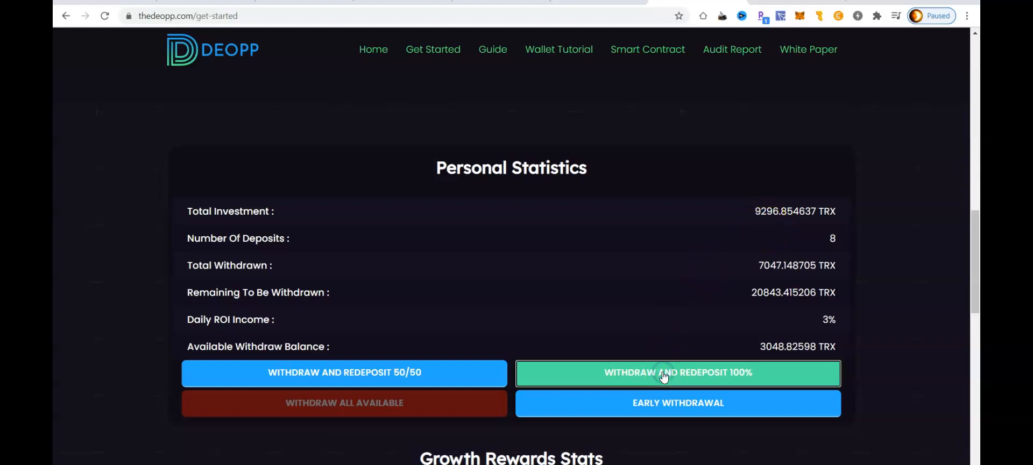
# Confirm the Withdraw and Redeposit 100% request and dismiss the 'Request Submitted Successfully' popup
pyautogui.click(663, 373)
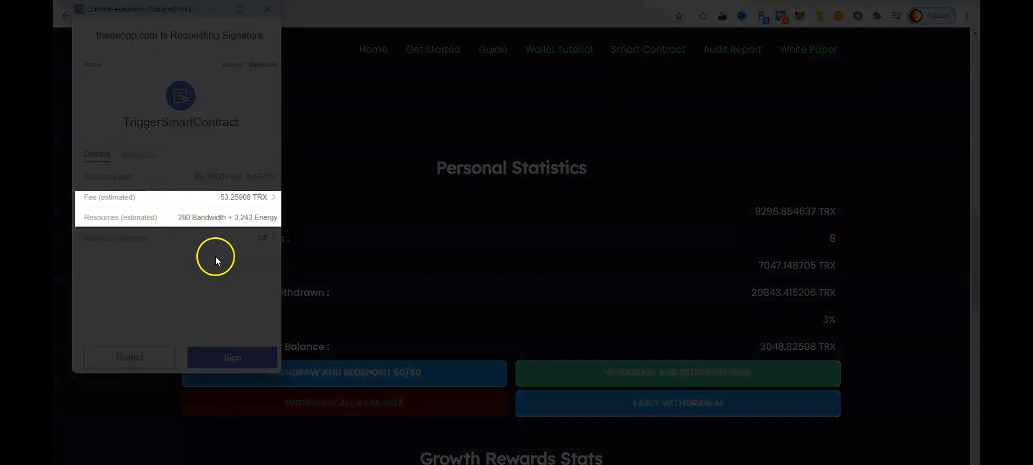
pyautogui.click(233, 357)
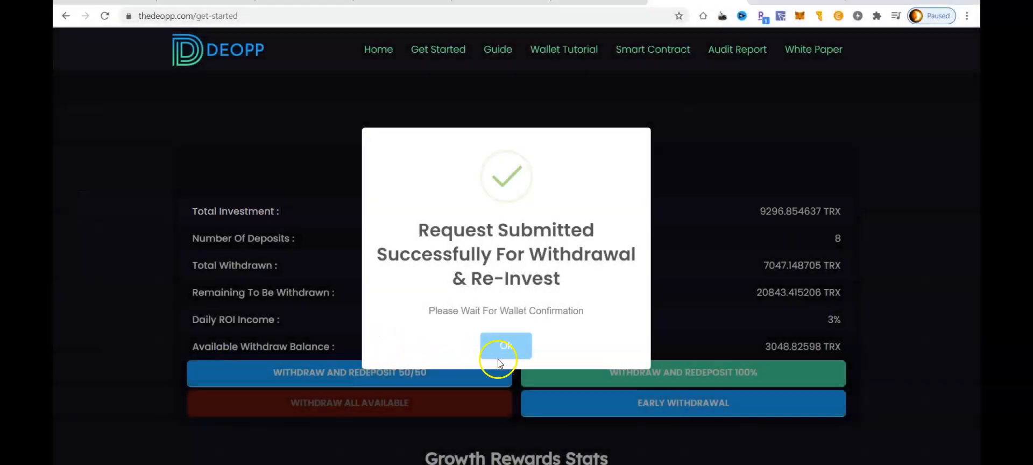
pyautogui.click(506, 346)
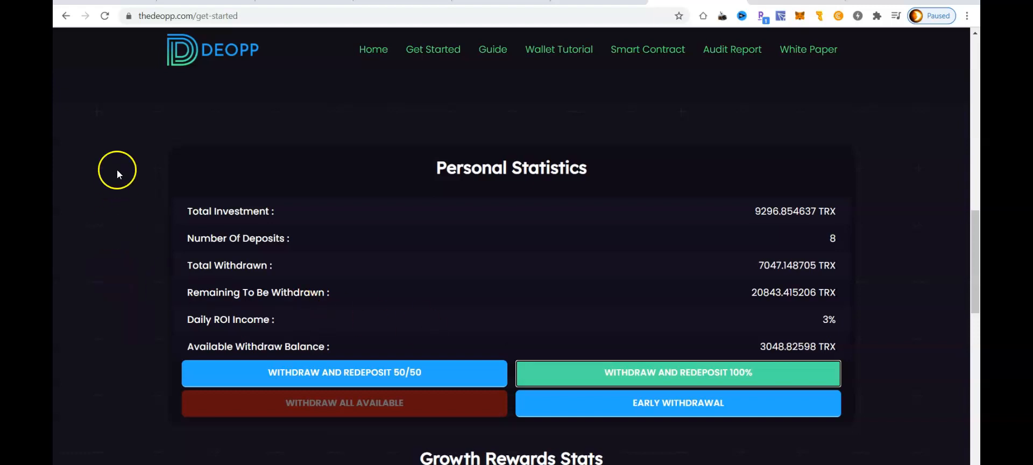
pyautogui.moveTo(105, 15)
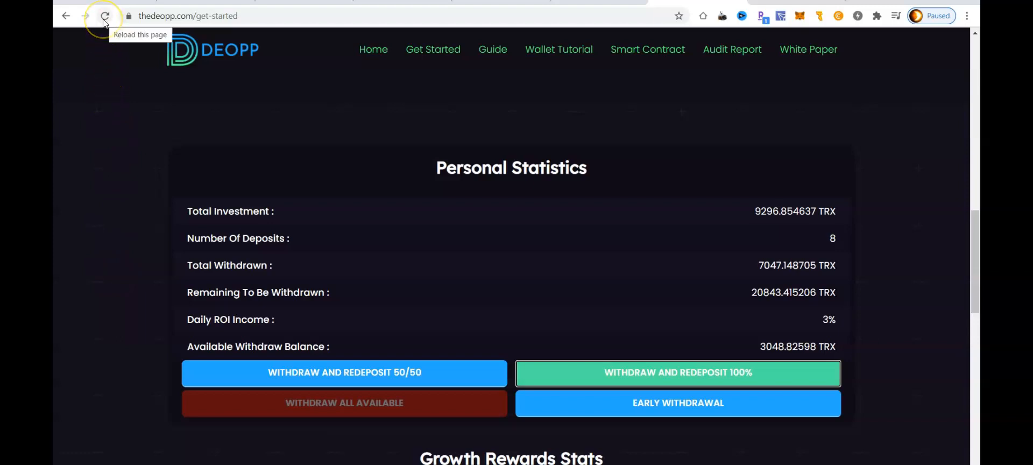
# Reload the Get Started page so stats show 9 deposits and 0.0376 TRX withdrawable
pyautogui.click(105, 15)
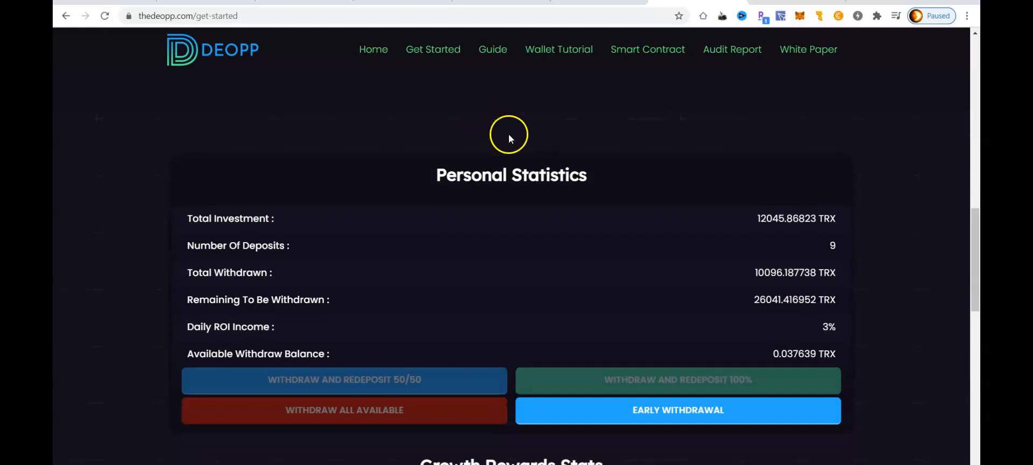
pyautogui.moveTo(781, 232)
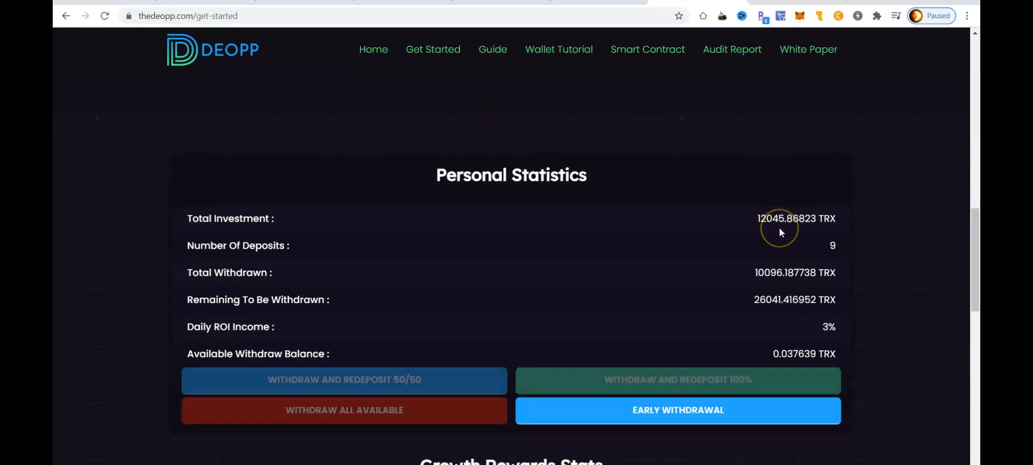
pyautogui.moveTo(787, 293)
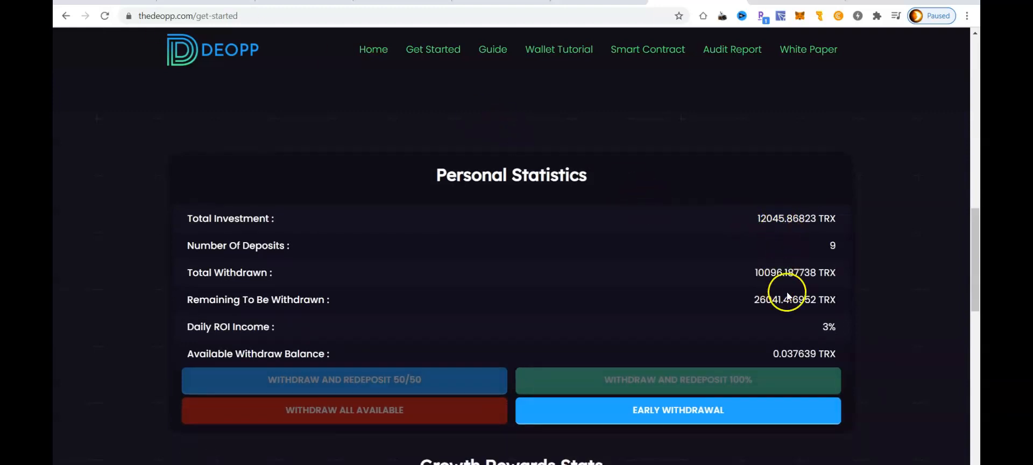
pyautogui.moveTo(769, 289)
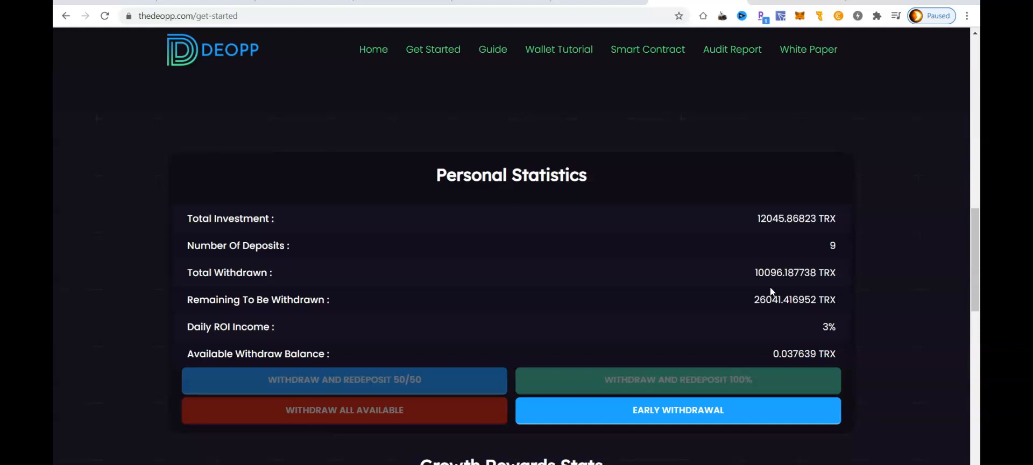
pyautogui.moveTo(781, 27)
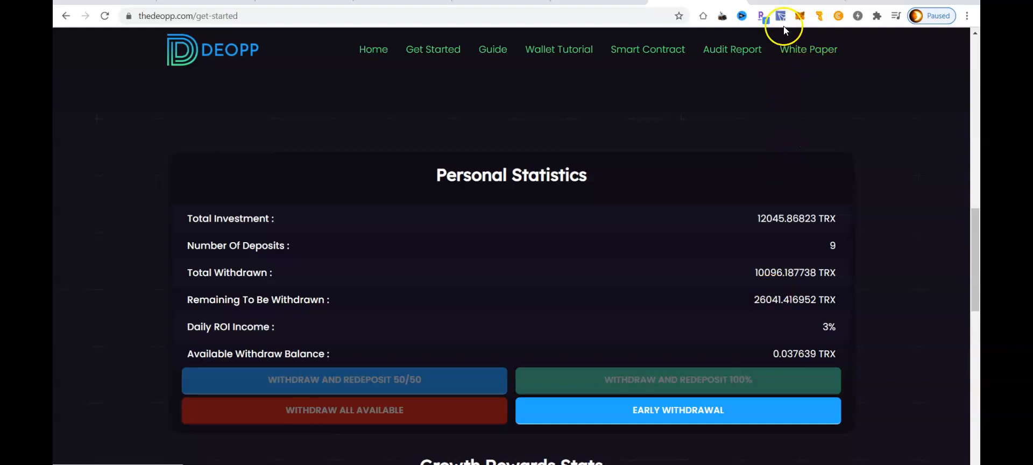
# View TRX details in TronLink: 1,177.30 total, 1,077.30 available, 100 staked, with transaction history
pyautogui.click(779, 15)
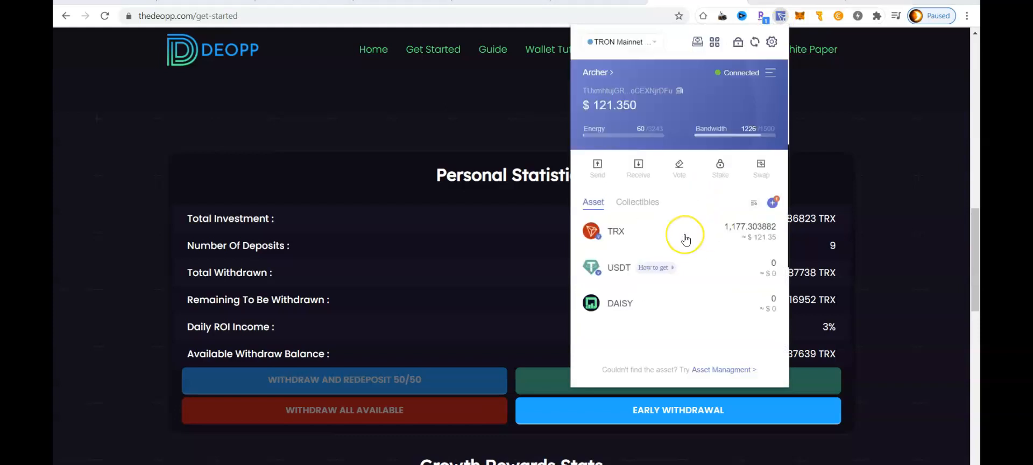
pyautogui.click(637, 231)
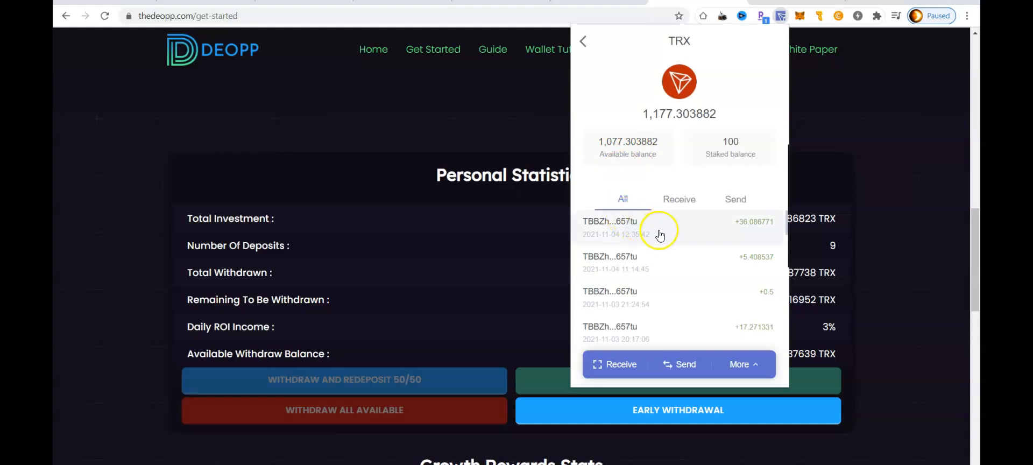
pyautogui.moveTo(667, 234)
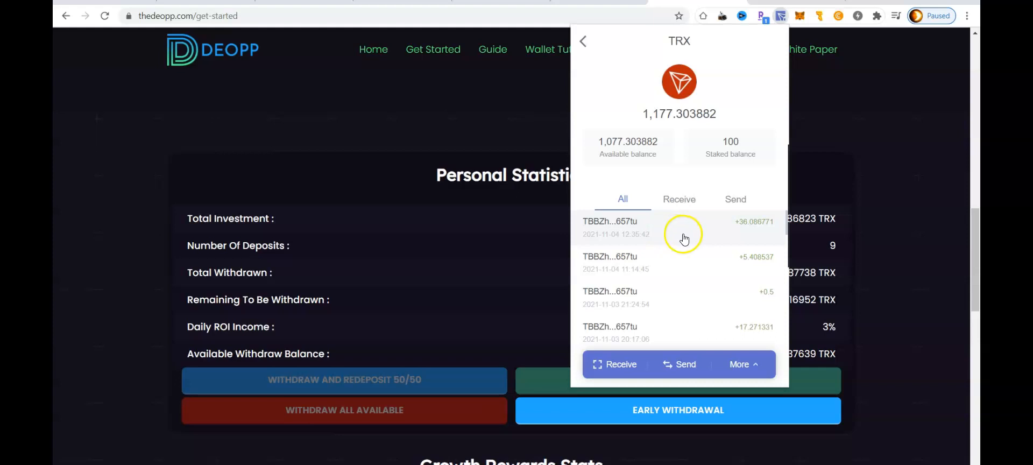
pyautogui.moveTo(654, 241)
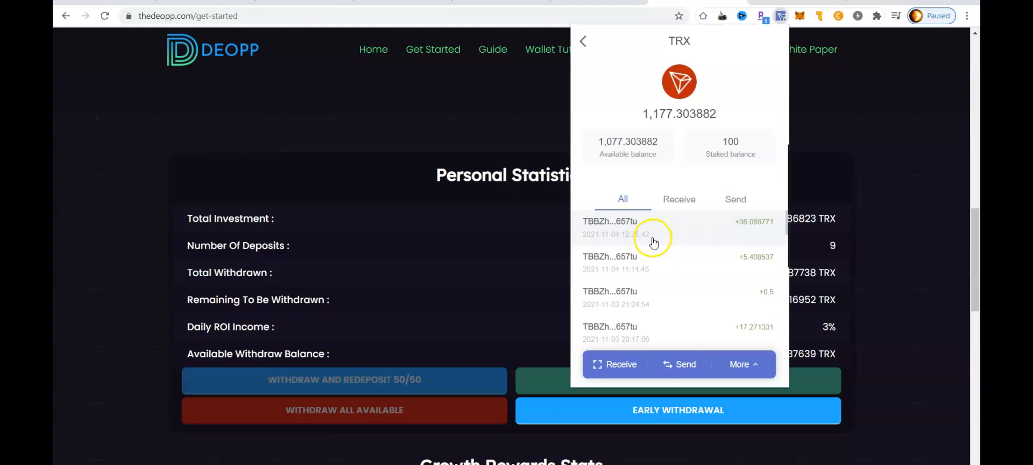
pyautogui.moveTo(622, 150)
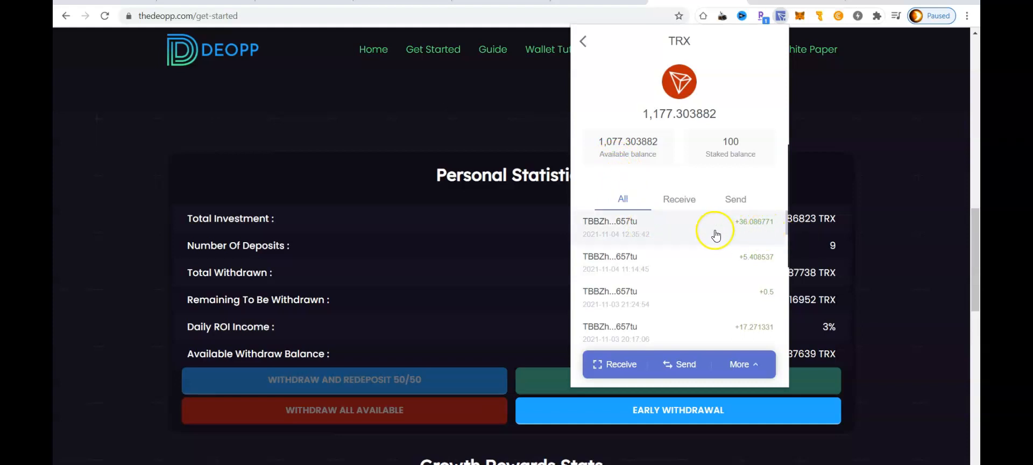
pyautogui.moveTo(748, 238)
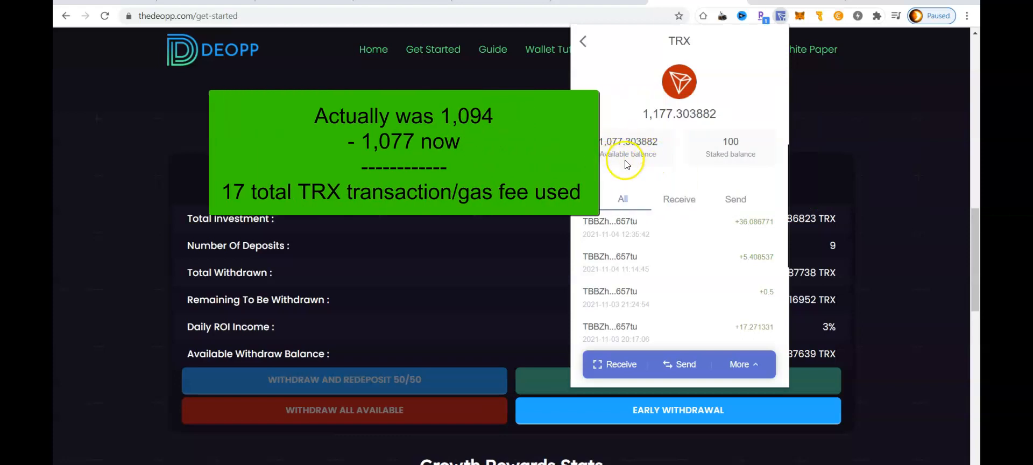
pyautogui.moveTo(627, 181)
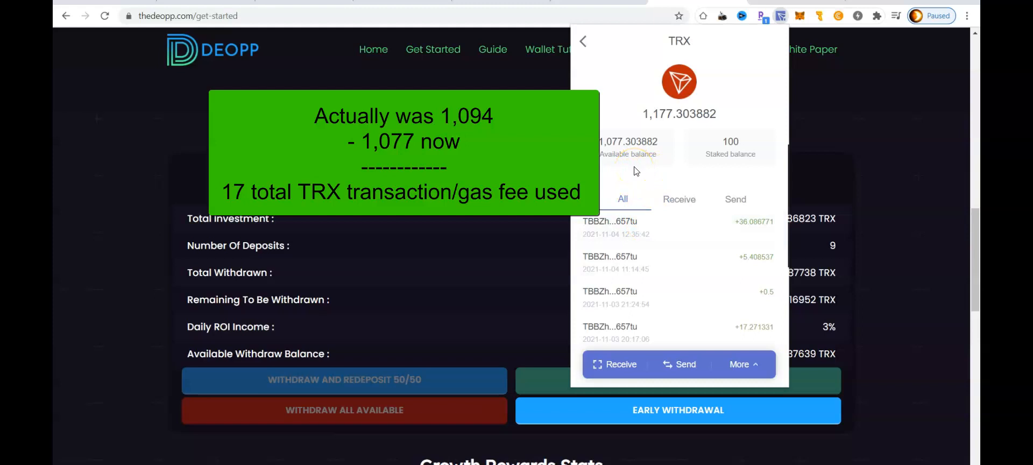
pyautogui.moveTo(542, 389)
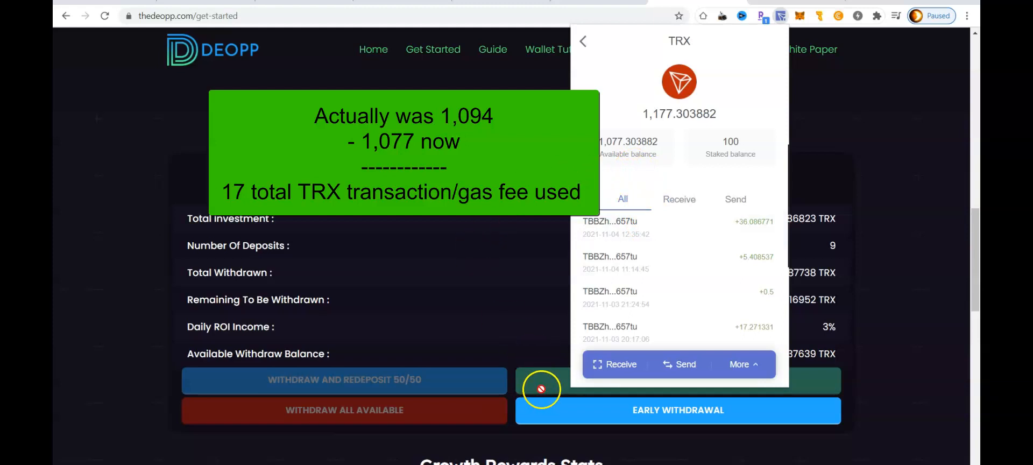
pyautogui.moveTo(617, 154)
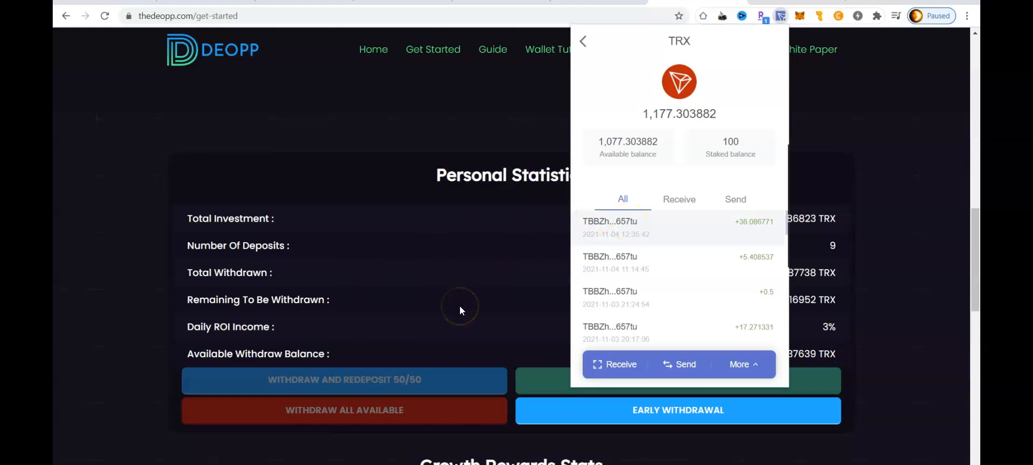
pyautogui.moveTo(530, 286)
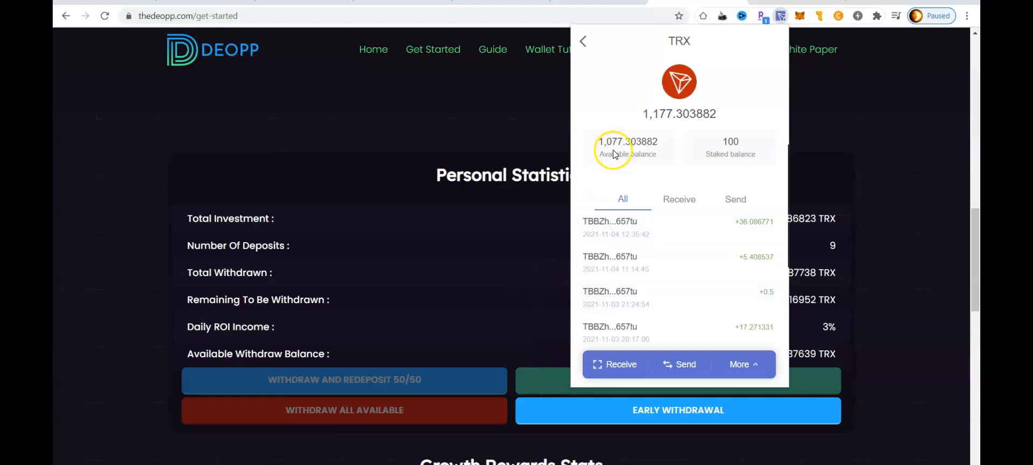
pyautogui.moveTo(594, 176)
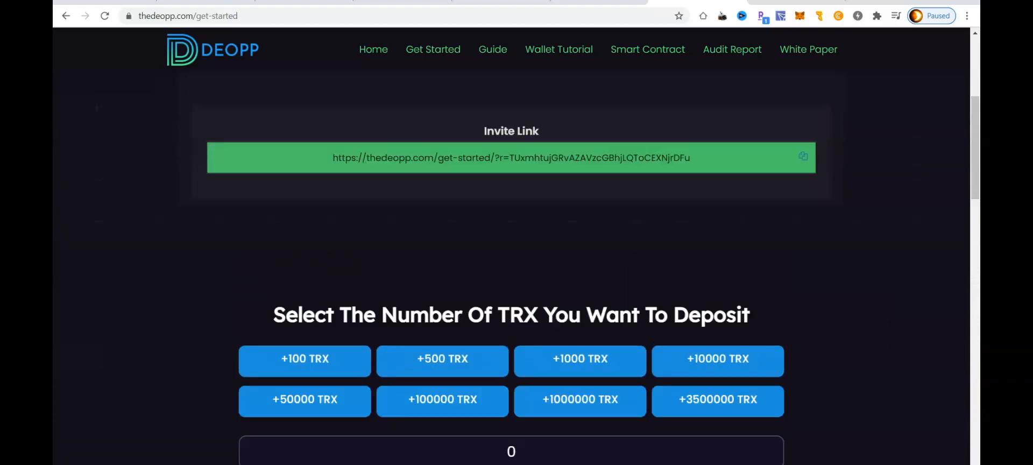
# Scroll up to the Wallet Information section showing My Address and the Invite Link
pyautogui.scroll(3)
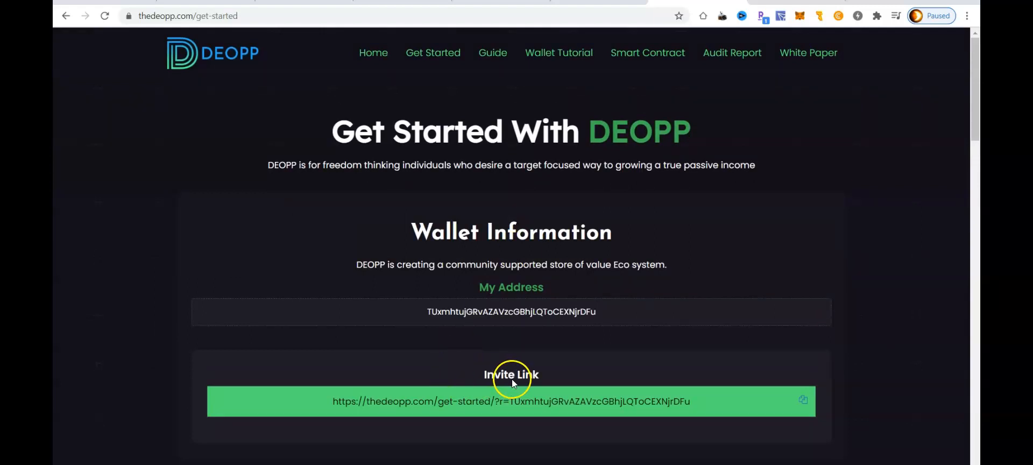
pyautogui.moveTo(592, 417)
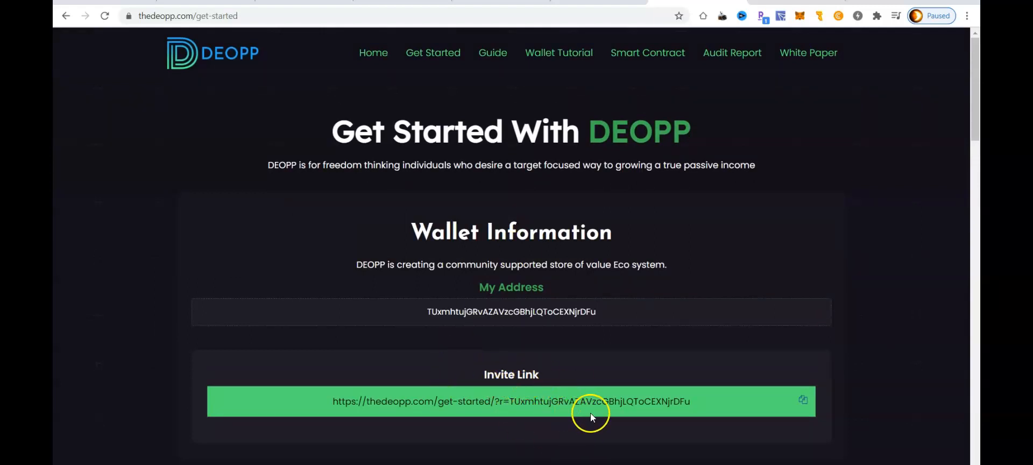
pyautogui.moveTo(725, 295)
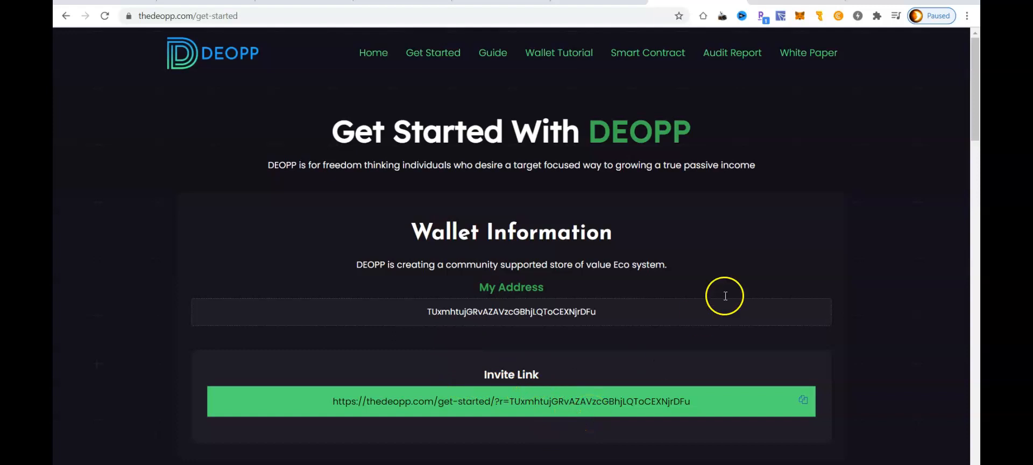
pyautogui.moveTo(862, 244)
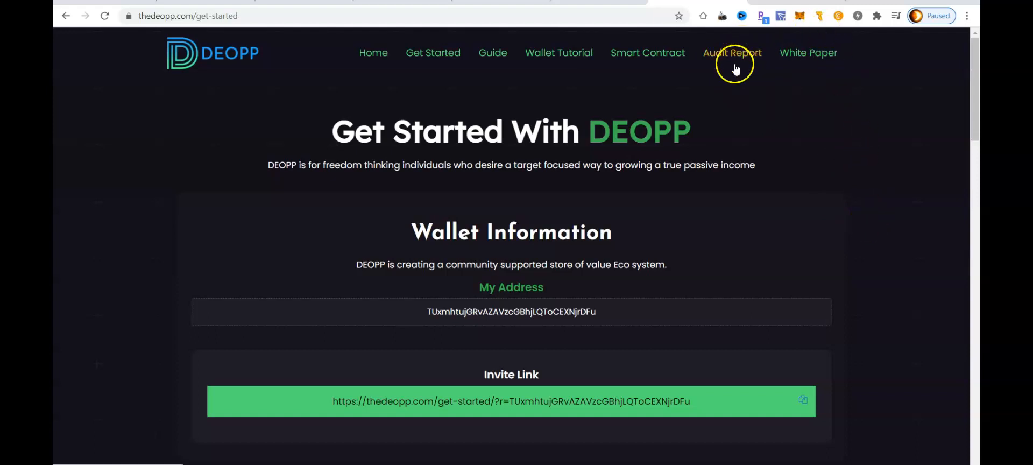
pyautogui.moveTo(851, 267)
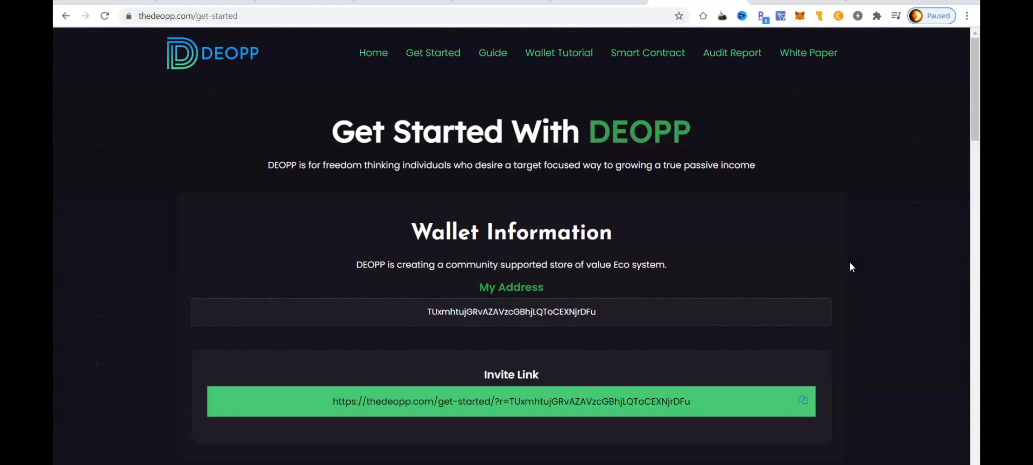
pyautogui.moveTo(606, 263)
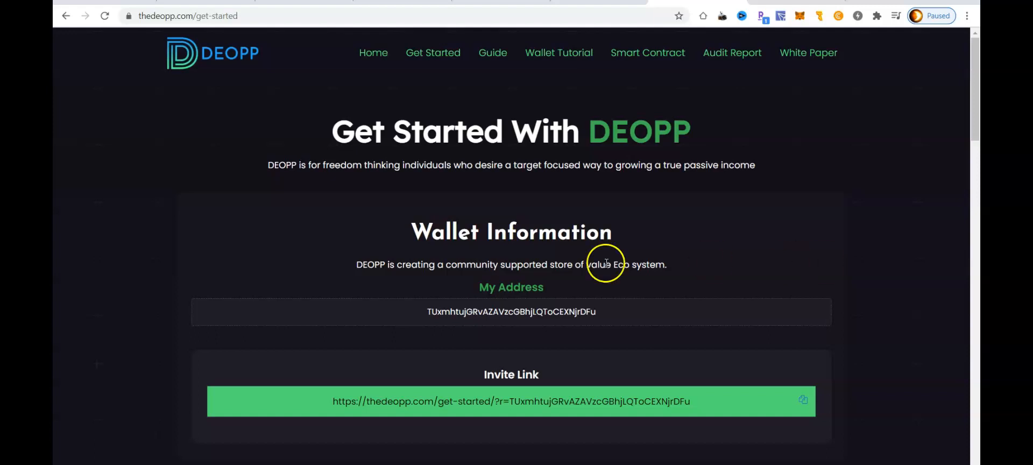